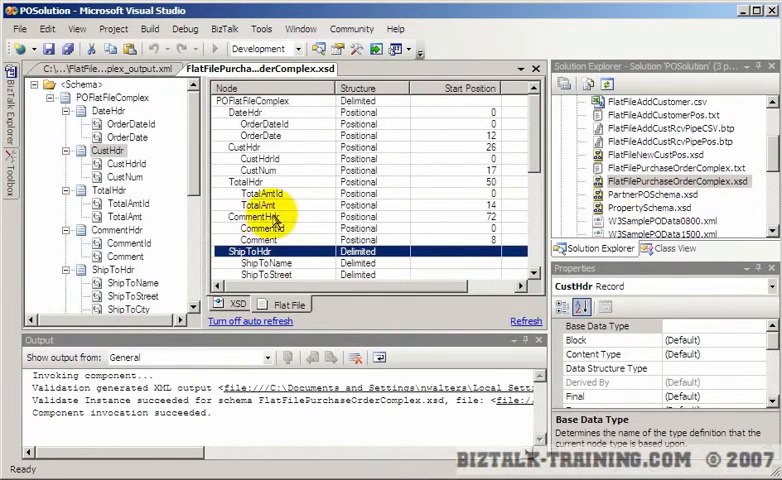
Step: Select and deselect the sample purchase order text
scroll(down, 3)
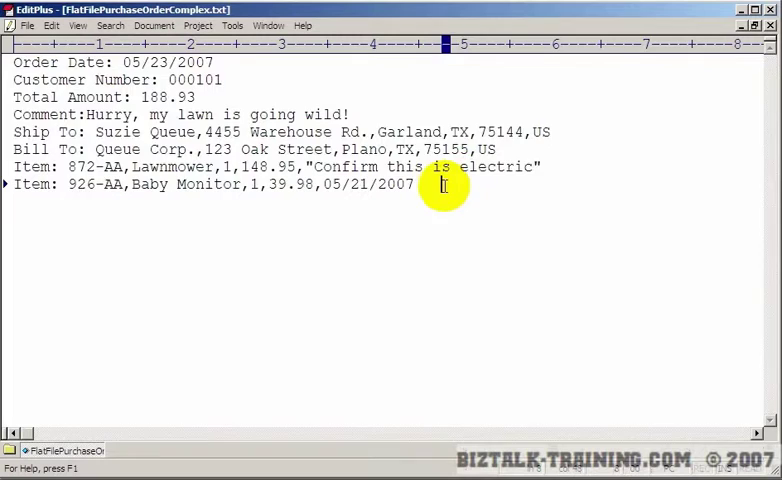
key(ctrl+a)
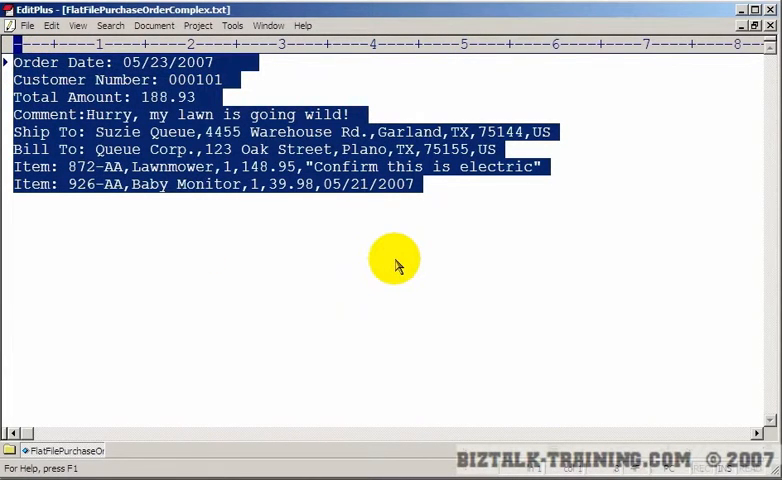
click(430, 184)
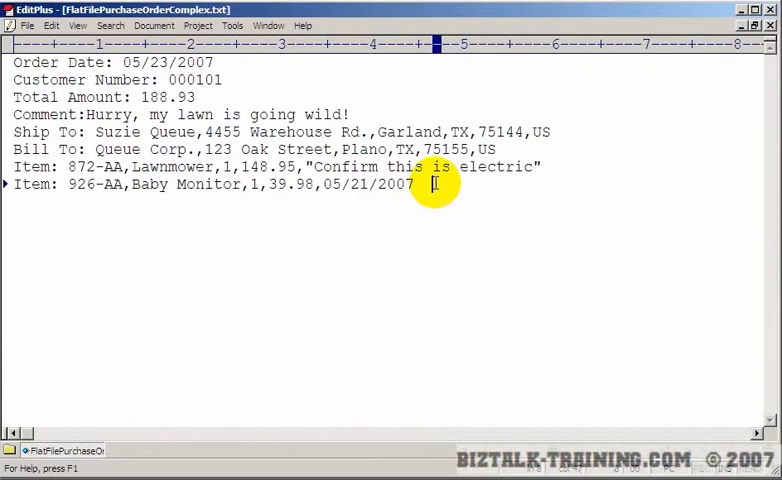
key(ctrl+a)
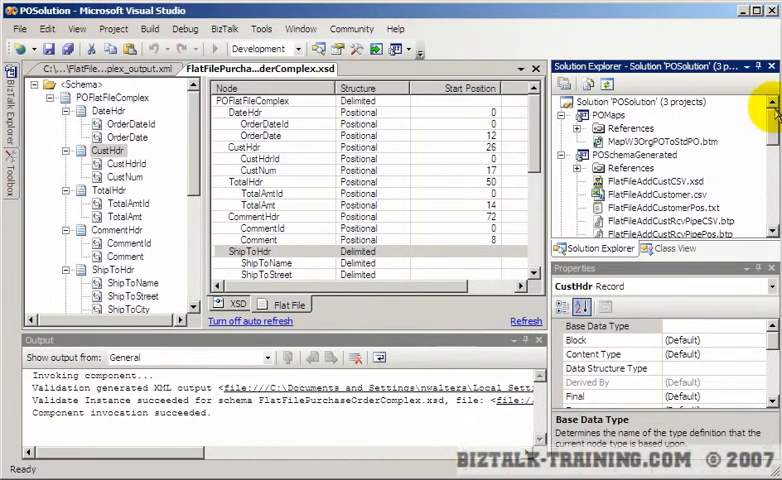
Step: Browse the POMaps project, its W3C-to-standard PO map and references
click(609, 119)
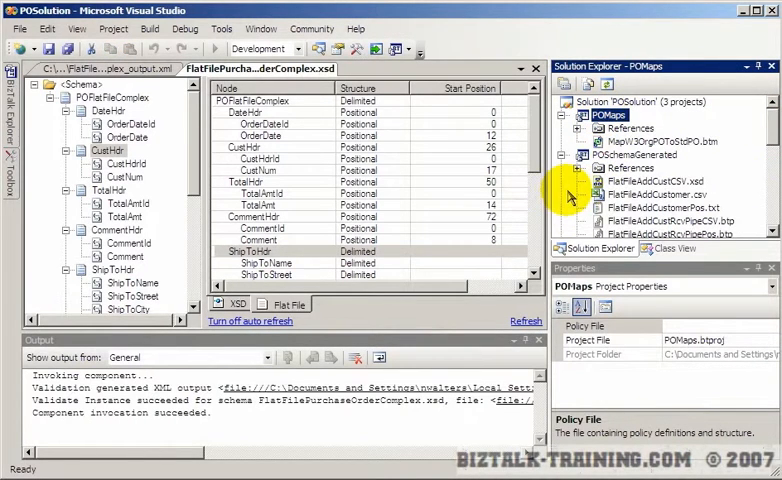
click(648, 140)
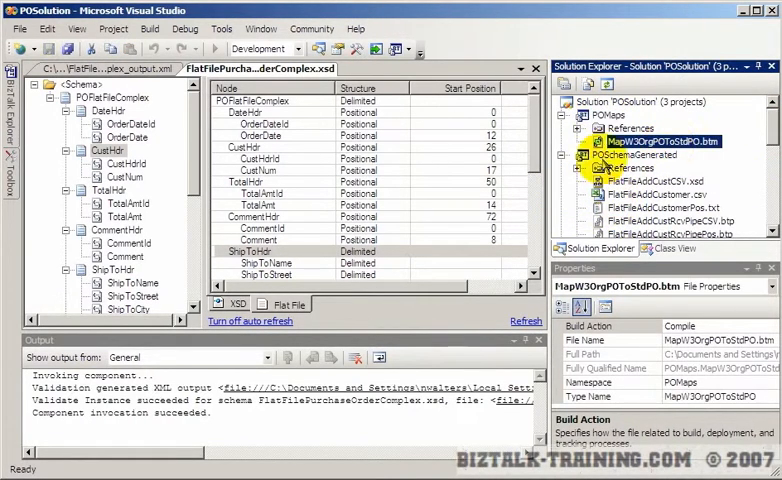
click(621, 126)
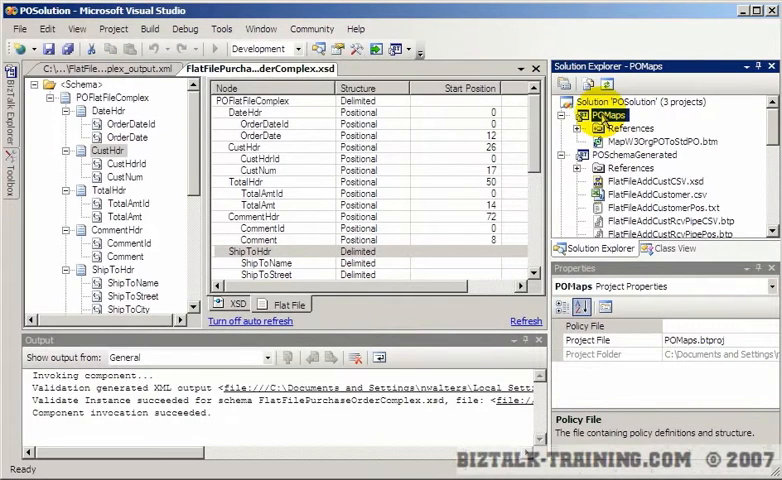
click(590, 128)
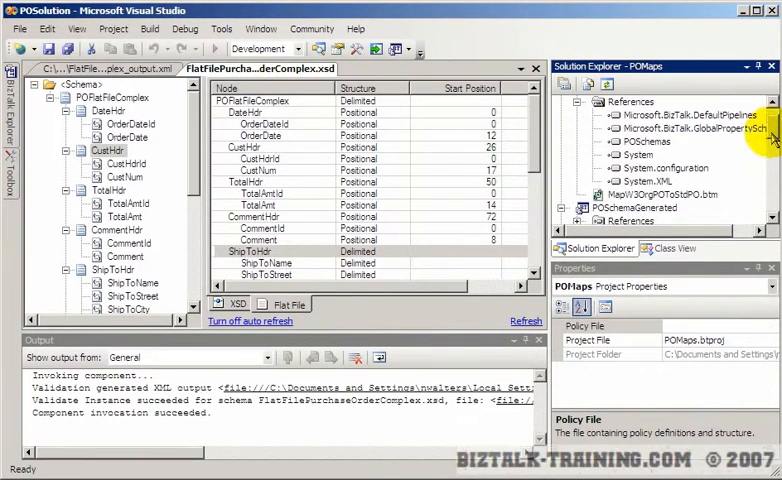
click(641, 140)
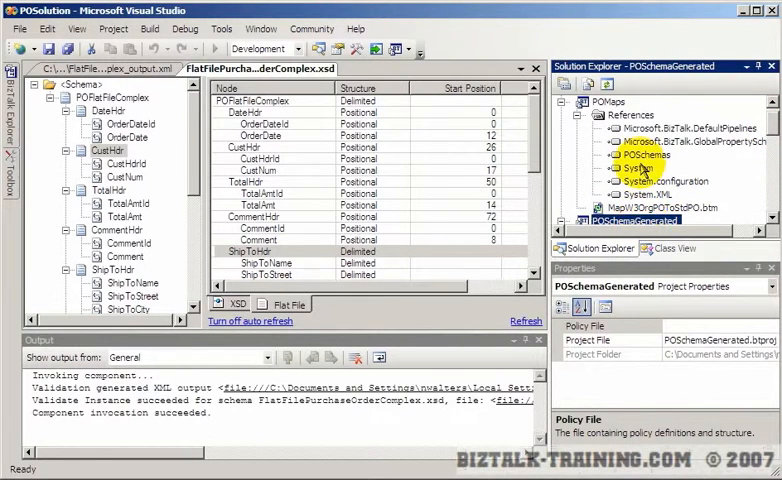
Step: Add a project reference from POMaps to POSchemaGenerated
click(638, 141)
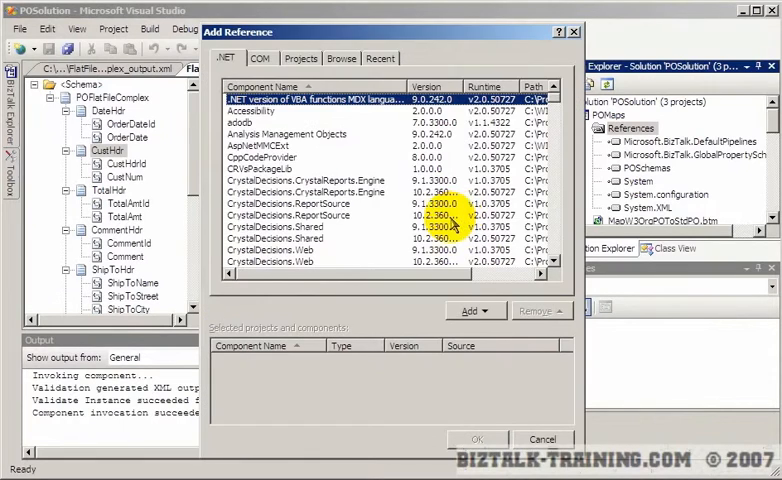
click(301, 57)
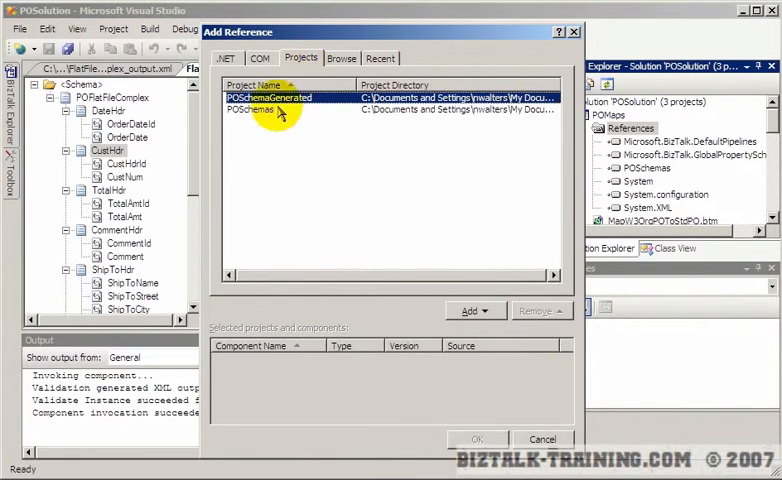
click(471, 310)
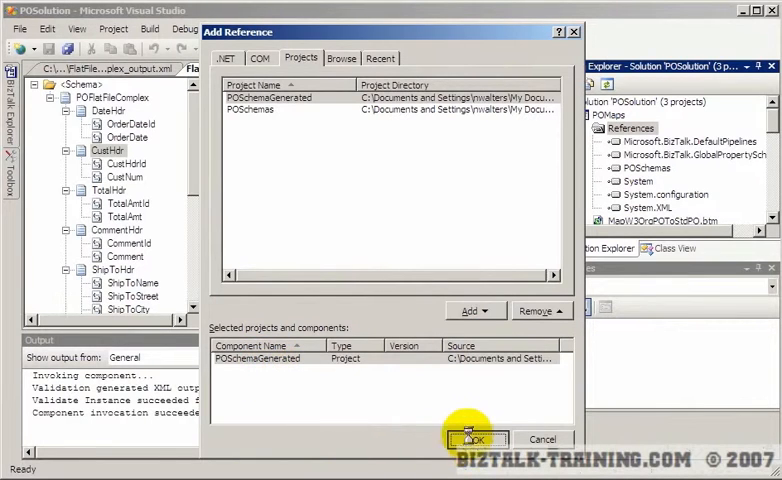
click(496, 438)
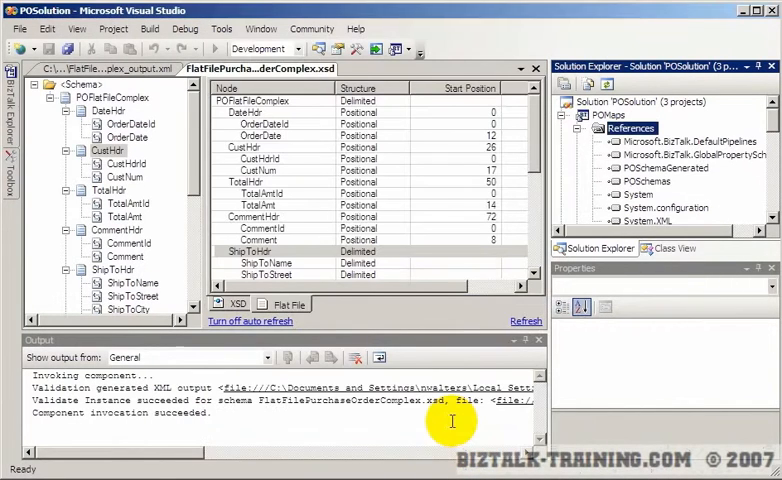
click(606, 114)
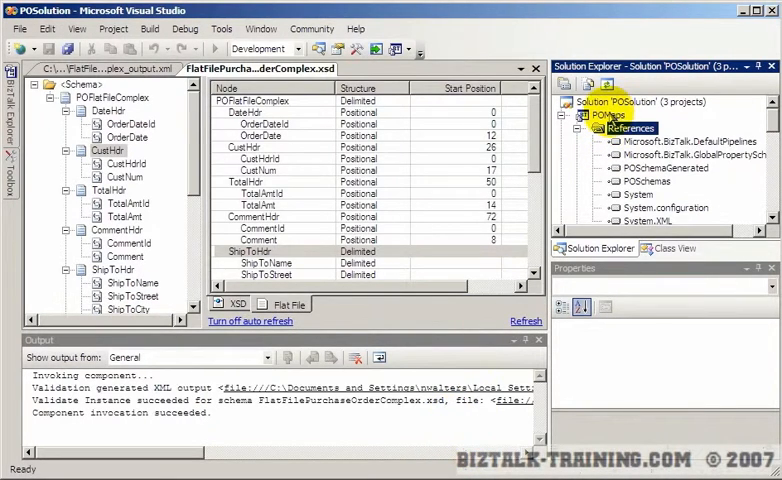
right_click(600, 120)
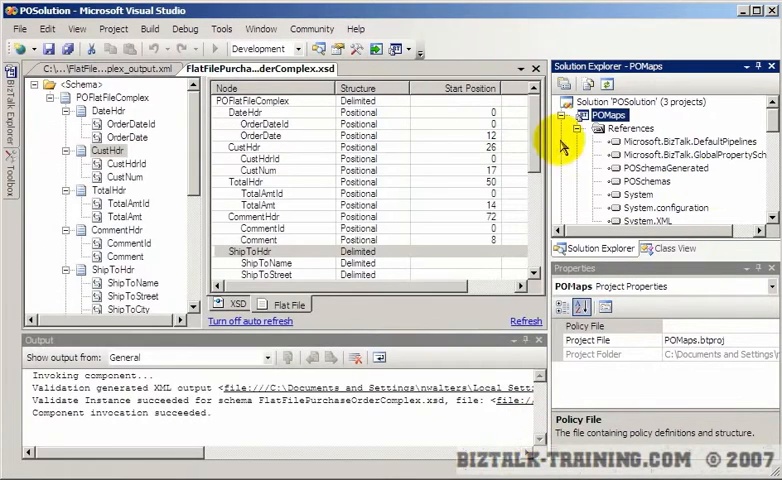
click(663, 141)
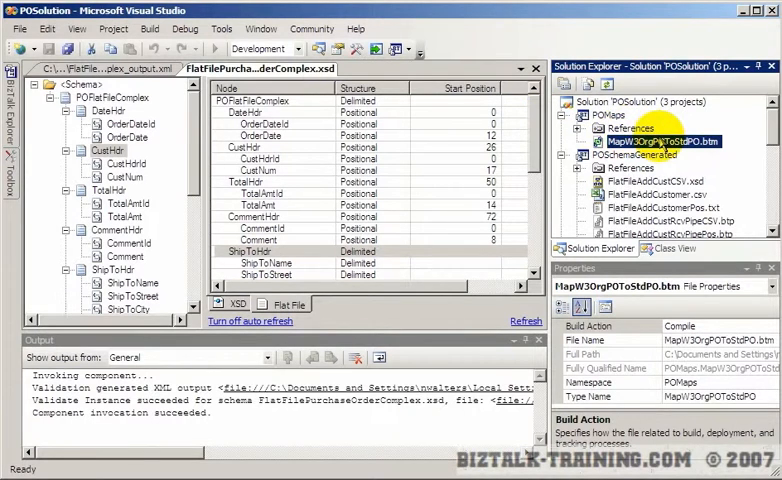
Step: Add a new Map item named MapPOComplexFlatFileToStdPO.btm to POMaps
right_click(605, 118)
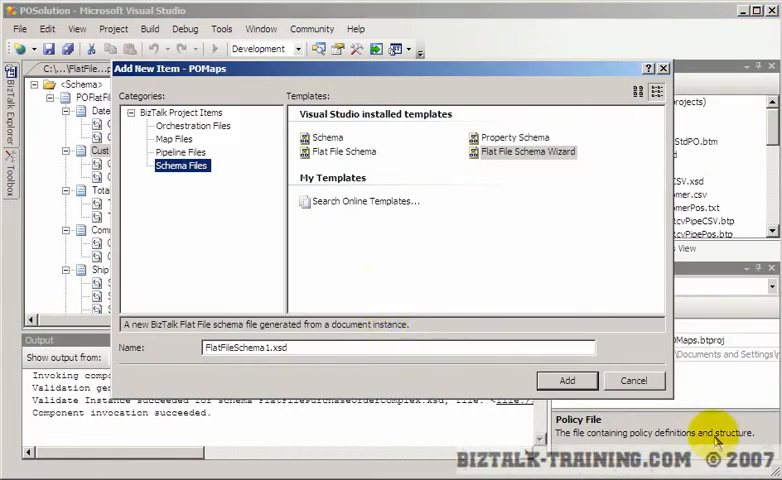
click(70, 130)
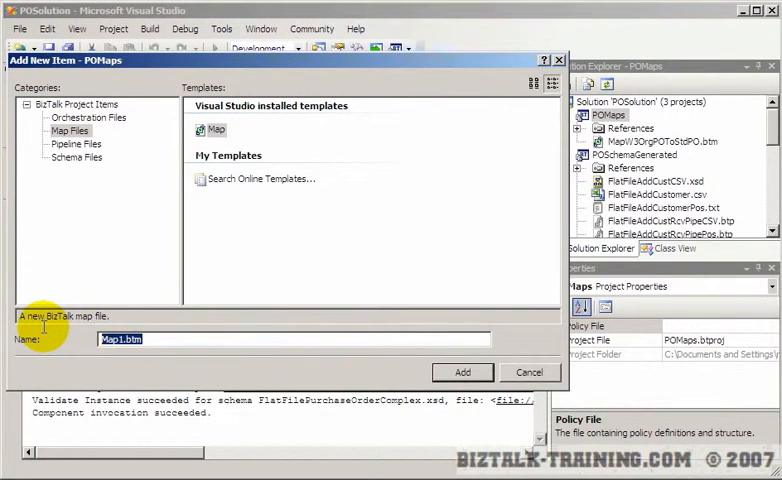
text(Map)
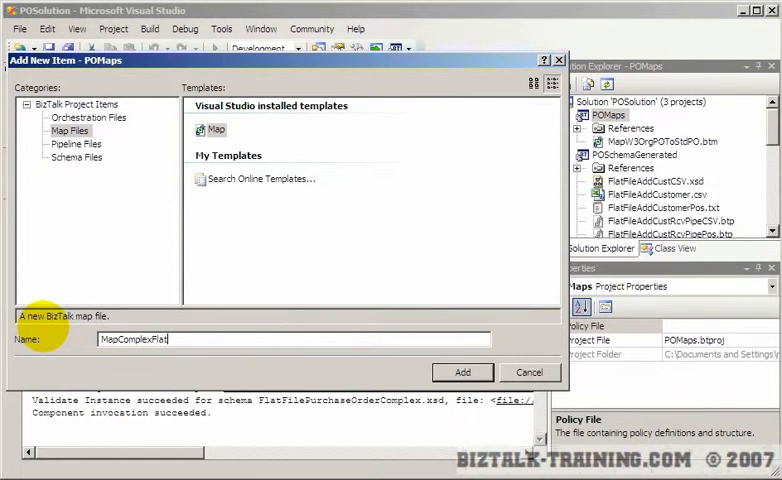
text(FileToStdPO)
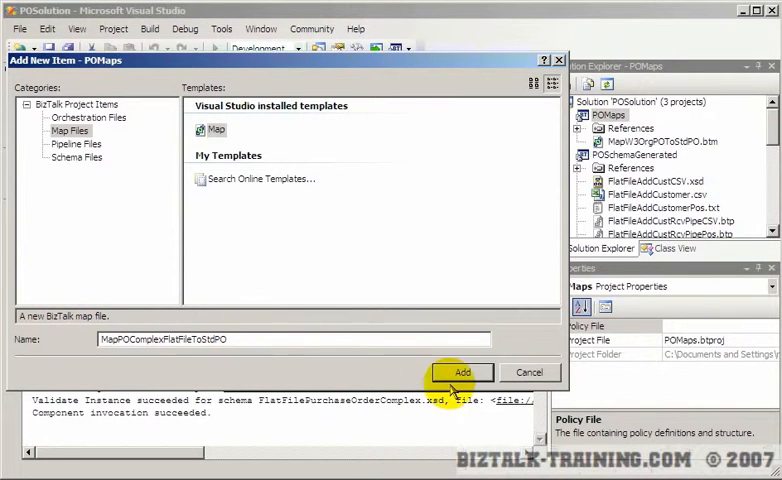
click(462, 372)
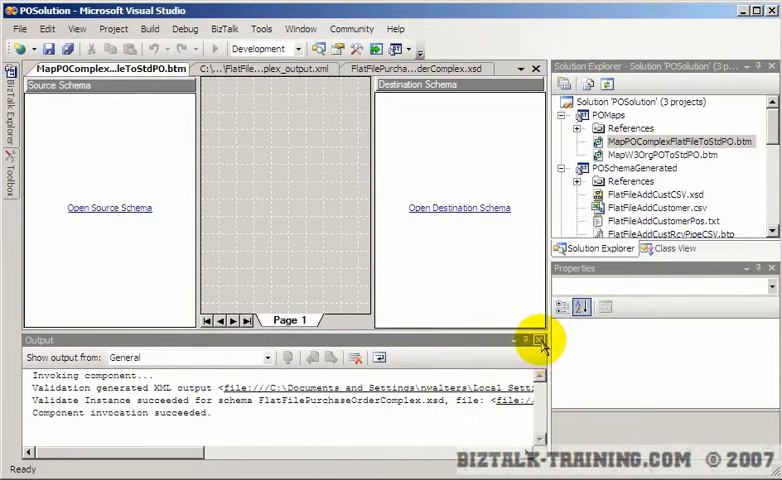
Step: Hide the build output and load POFlatFileComplex as the source schema
click(537, 341)
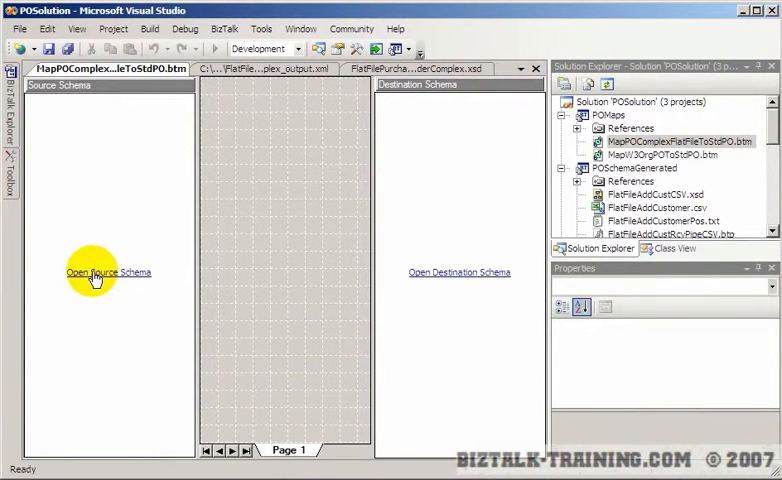
click(108, 272)
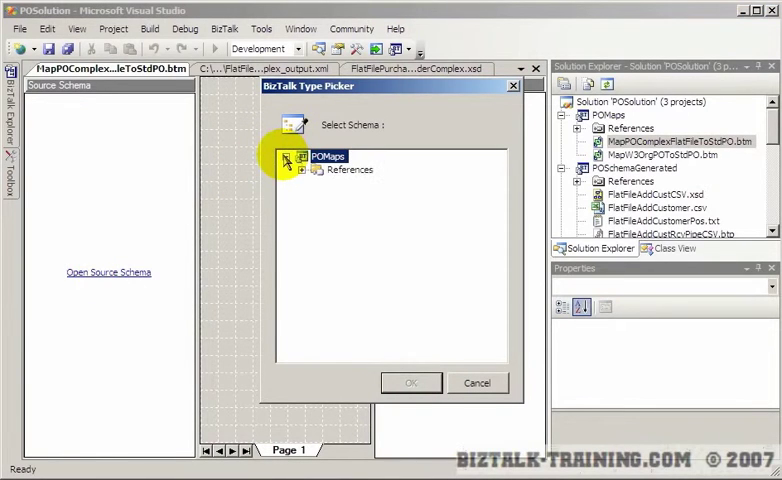
click(306, 169)
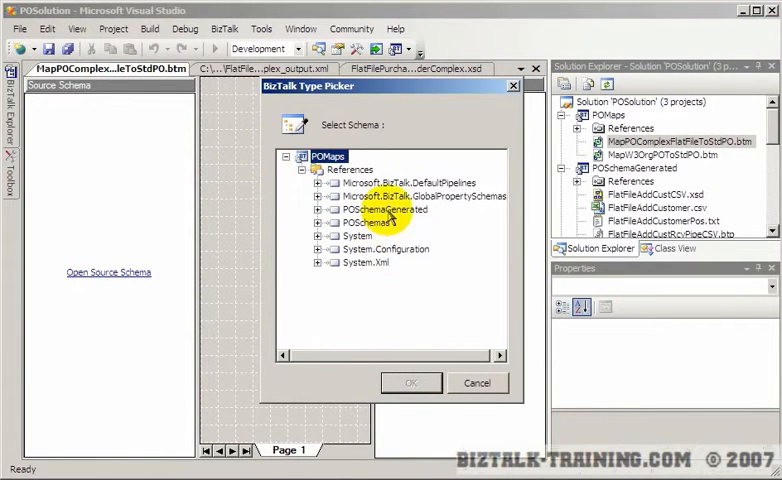
click(318, 209)
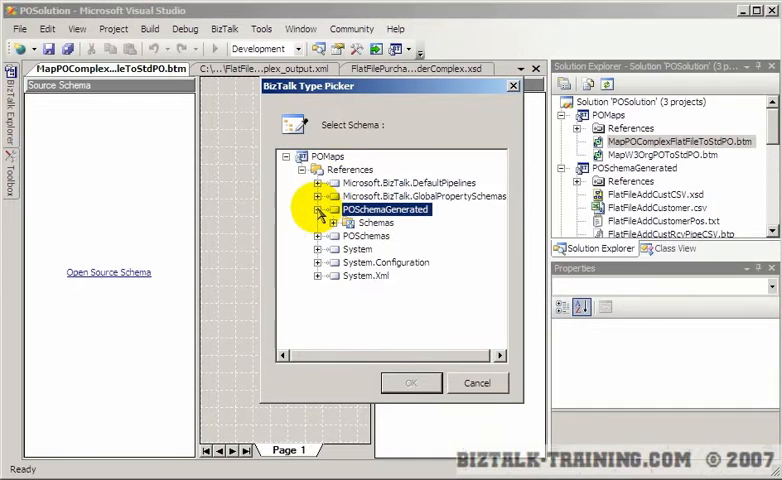
click(319, 209)
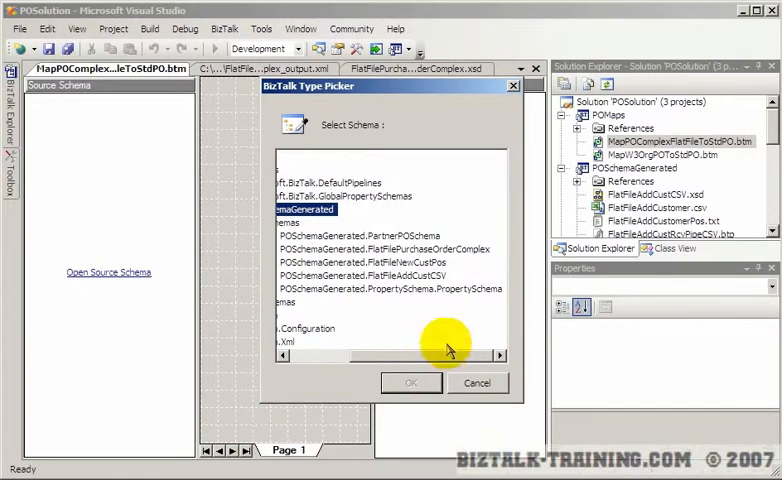
click(385, 249)
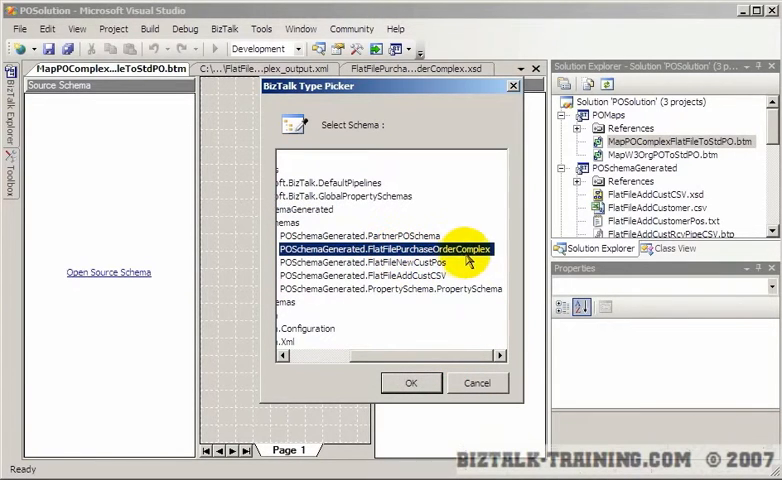
click(411, 383)
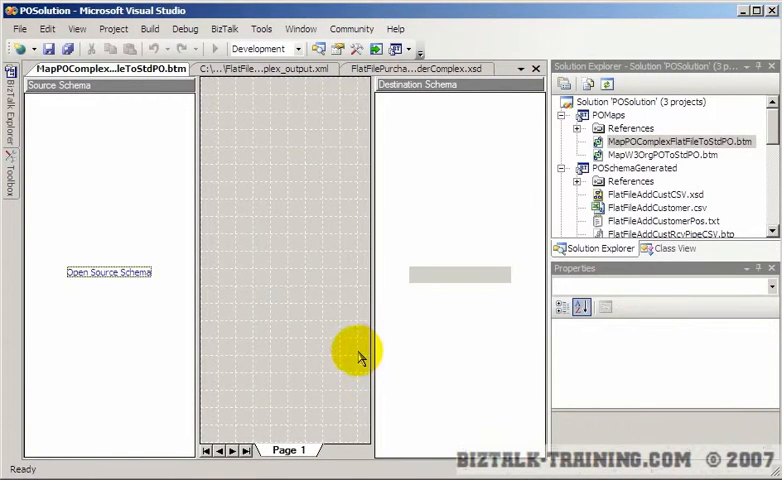
click(108, 271)
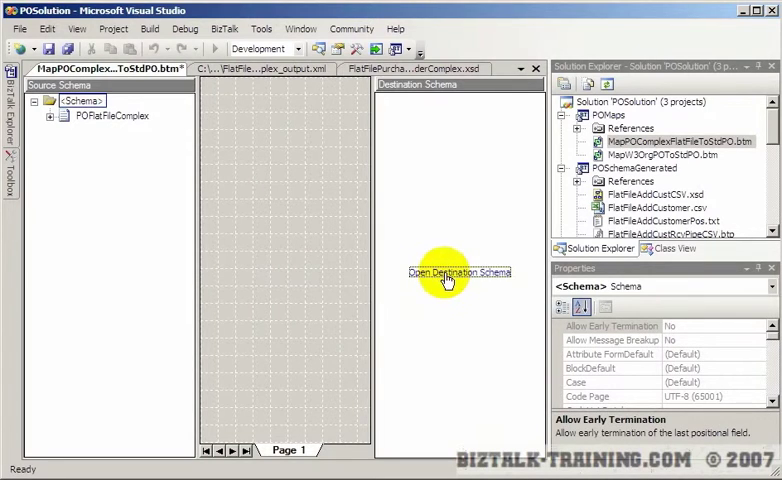
Step: Load POSchemas.stdPurchaseOrder as the destination schema
click(460, 272)
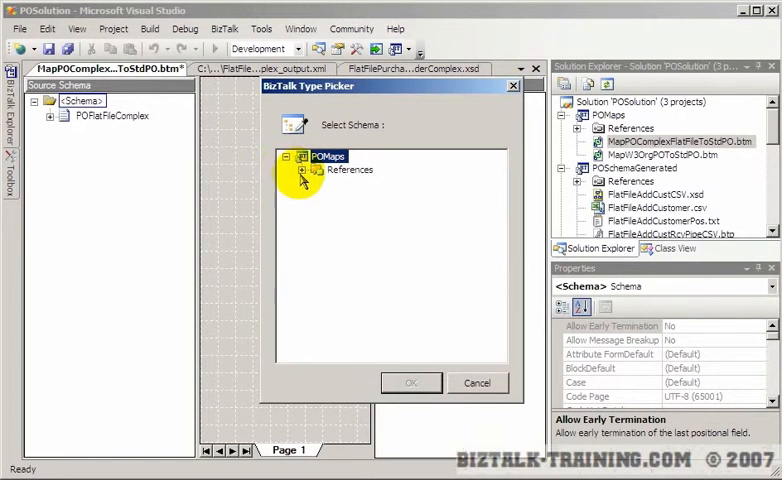
click(316, 169)
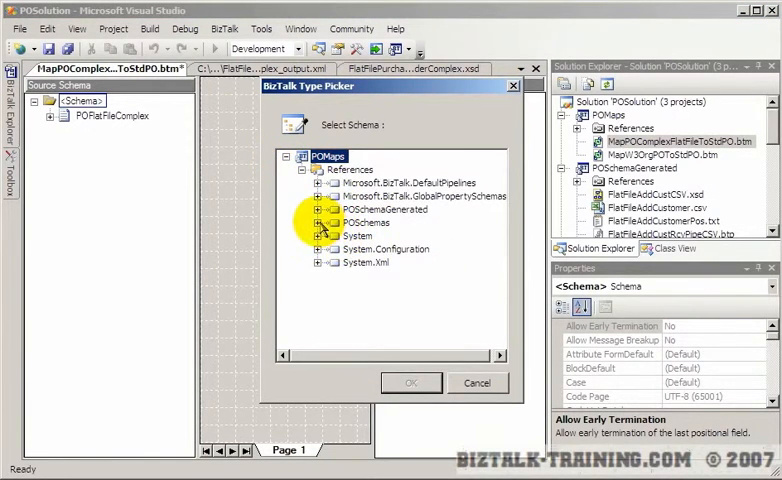
click(318, 222)
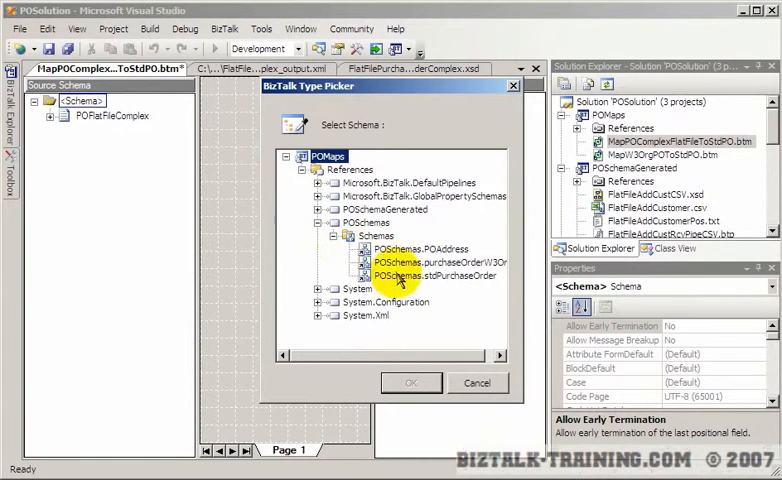
click(437, 275)
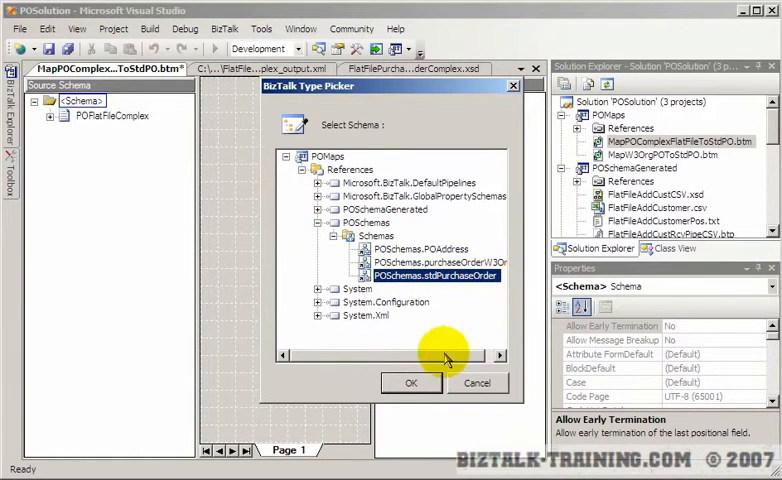
click(412, 383)
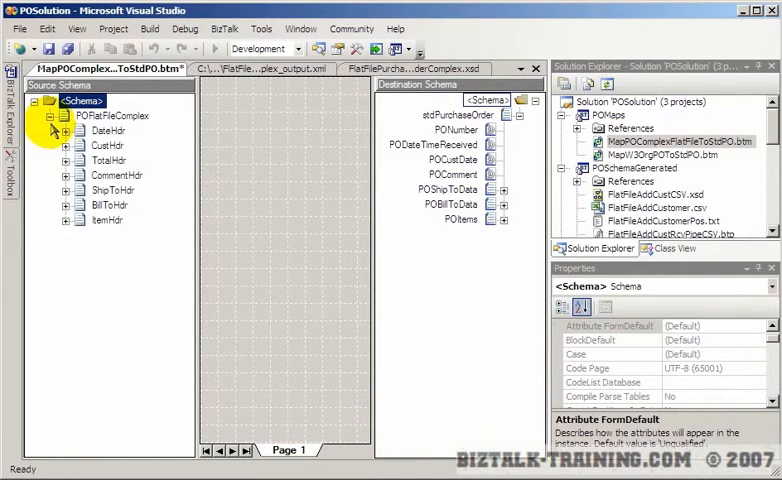
Step: Expand DateHdr, CustHdr and the other source header records
click(64, 130)
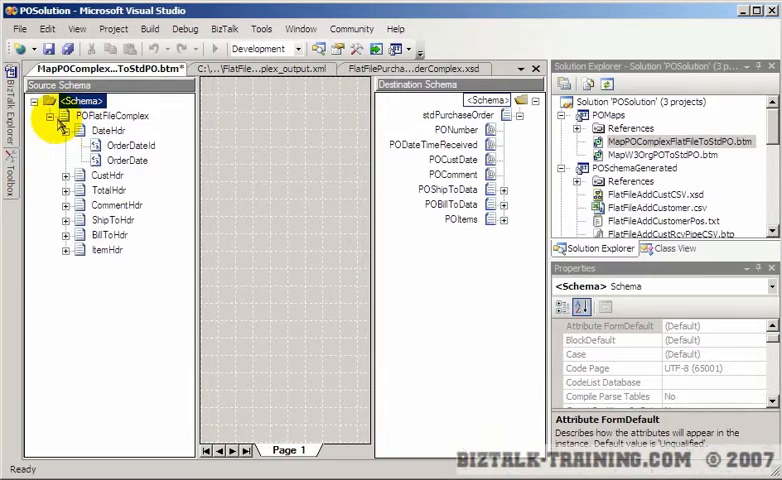
click(65, 175)
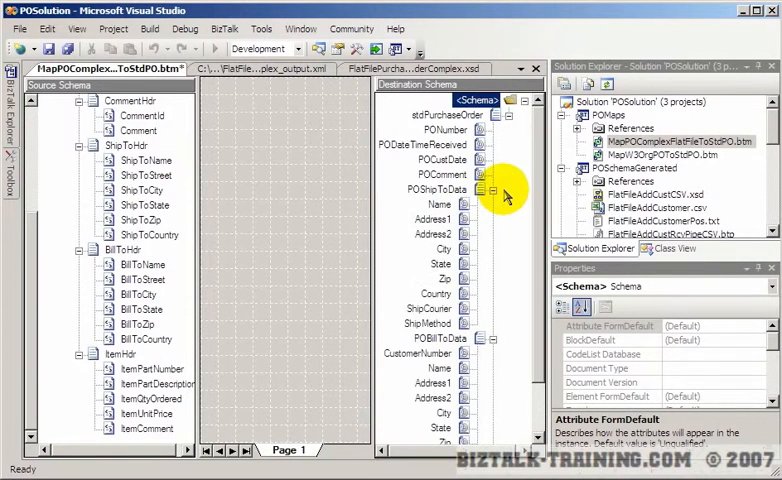
scroll(down, 3)
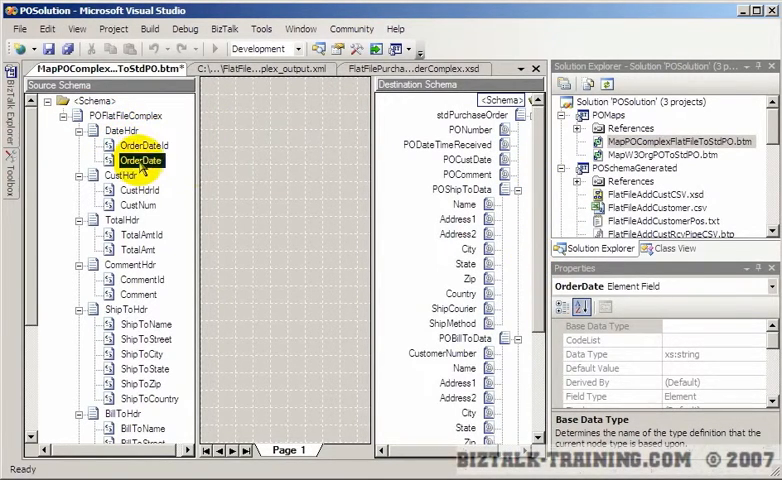
mouse_move(141, 161)
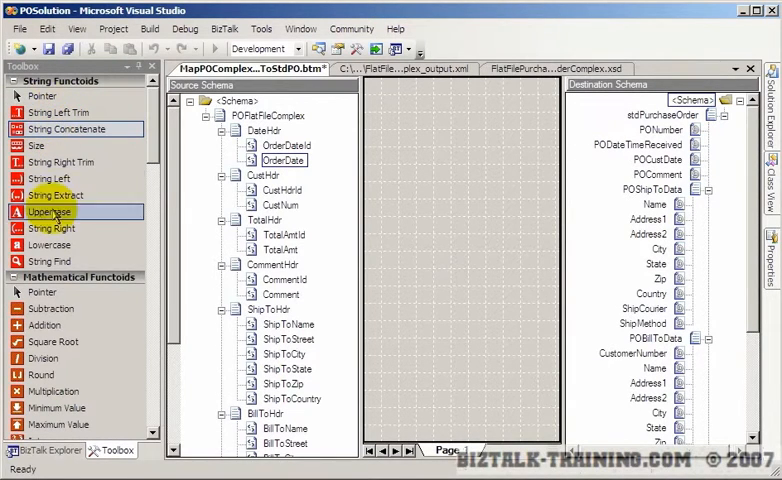
mouse_move(51, 228)
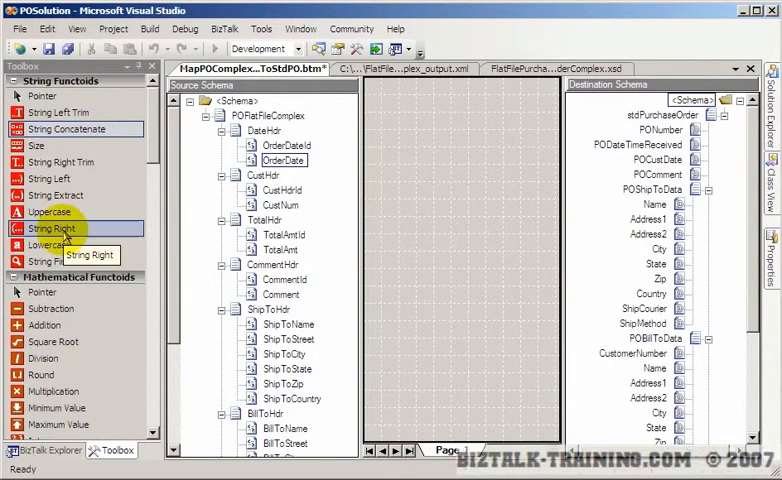
mouse_move(50, 261)
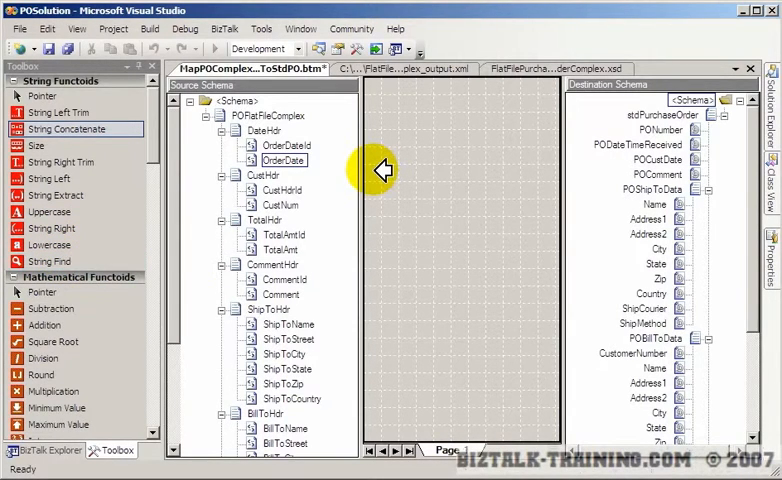
Step: Browse the String Functoids group in the Toolbox
click(51, 228)
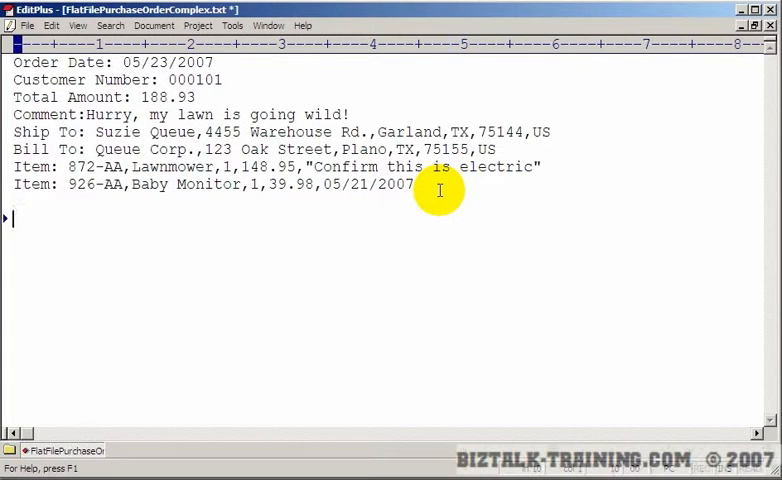
Step: Type the note '05/23/2007 --> 2007-05-23' with position numbers 1 3 5 below
text(05/23/2007)
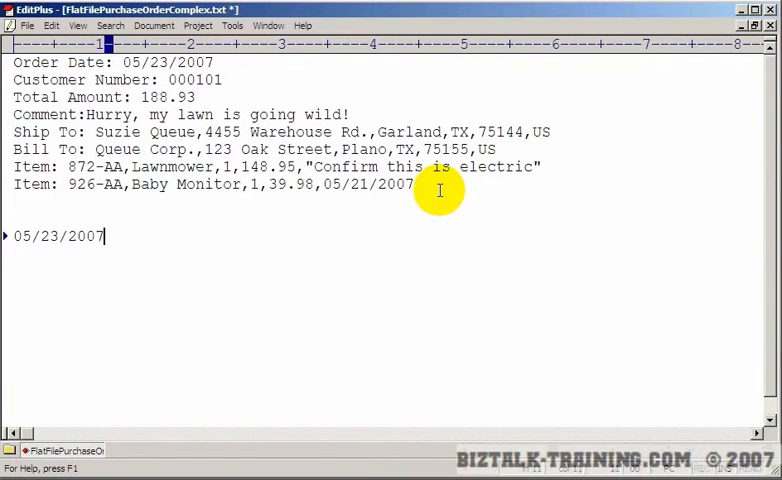
text(--> 2007)
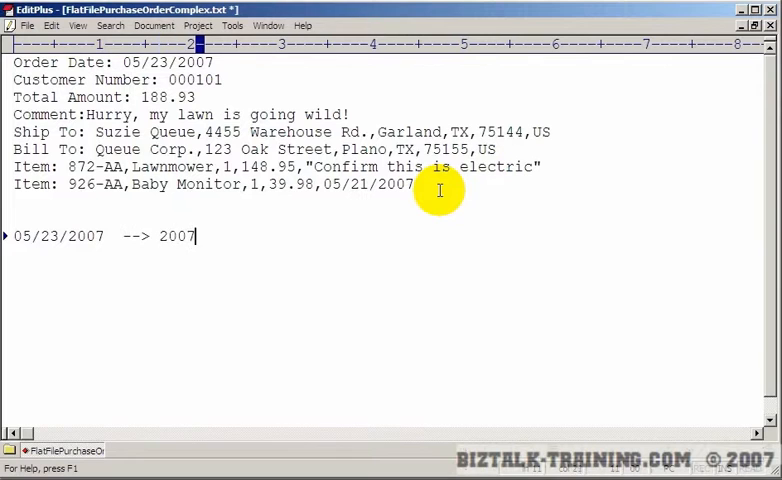
text(-05-23)
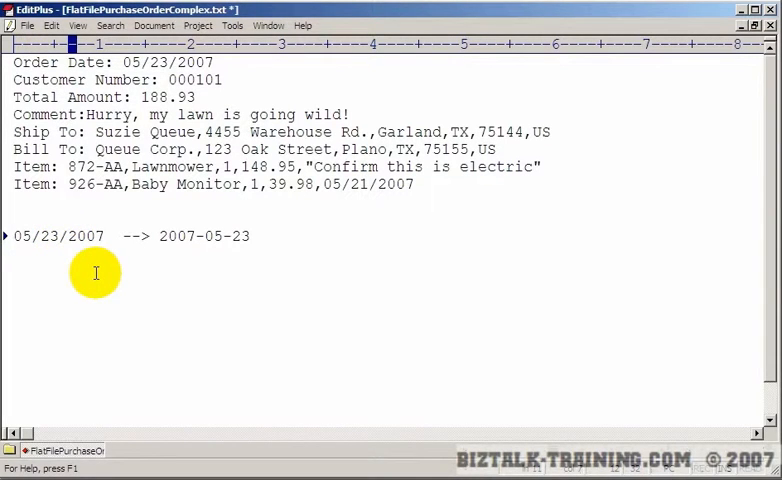
text(1)
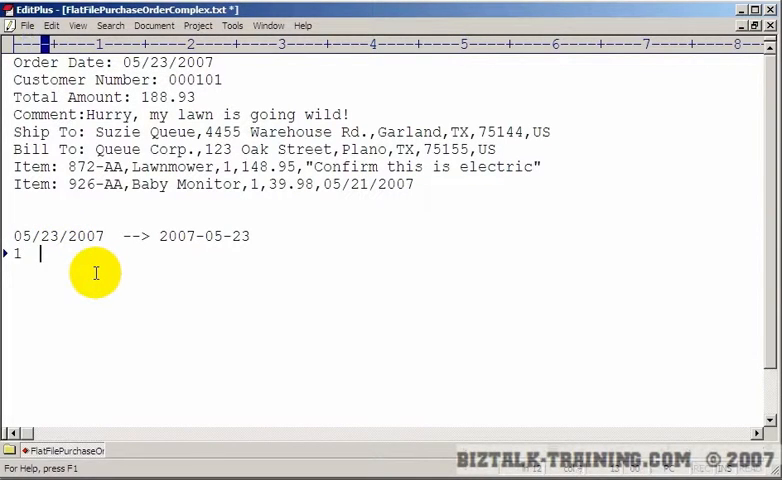
text(3 5)
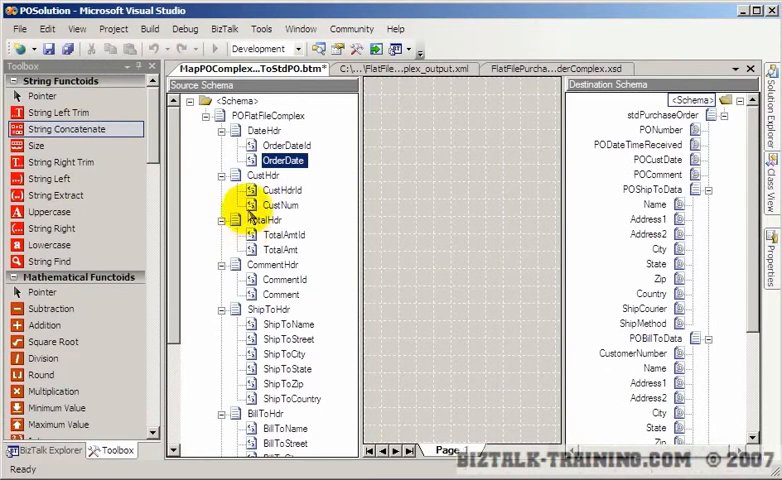
mouse_move(51, 261)
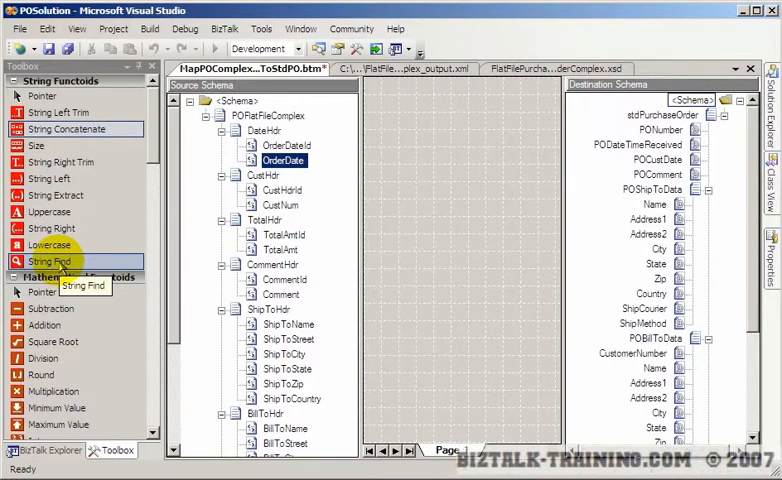
mouse_move(55, 195)
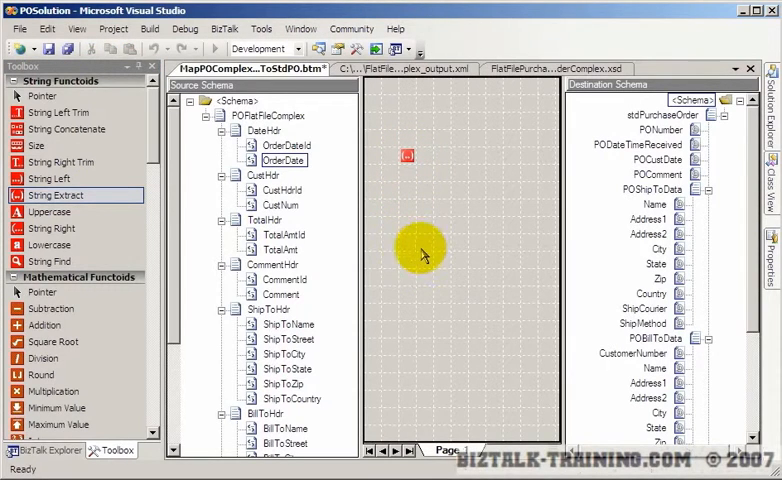
Step: Inspect the String Extract functoid's input settings and close without changes
double_click(406, 156)
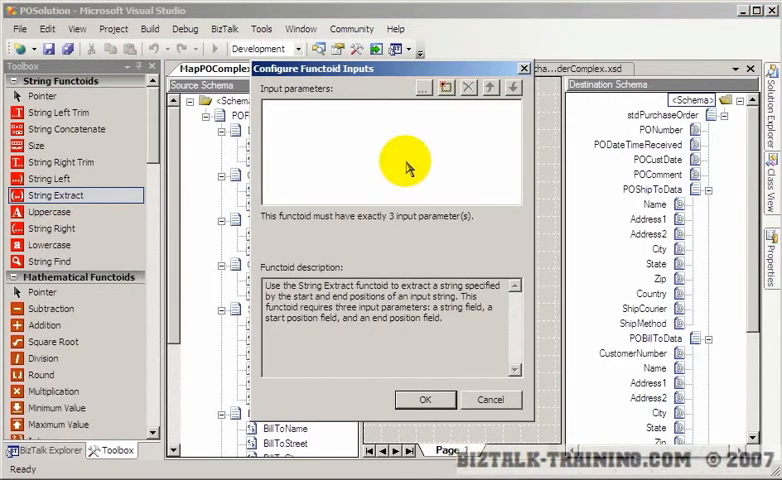
mouse_move(371, 126)
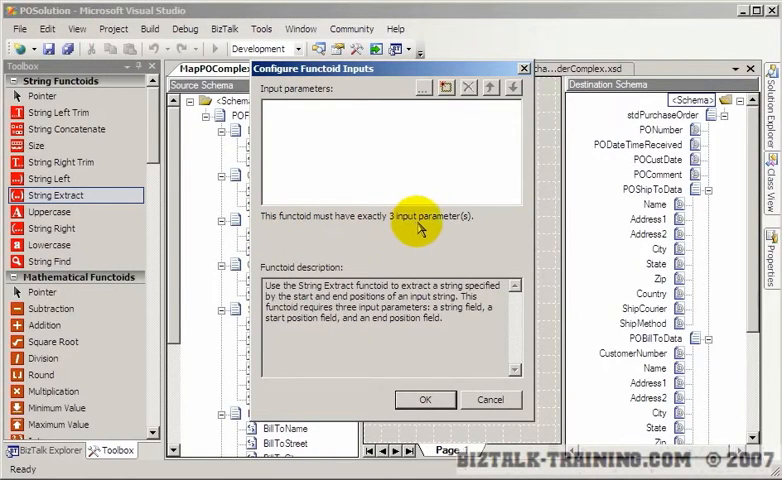
mouse_move(438, 227)
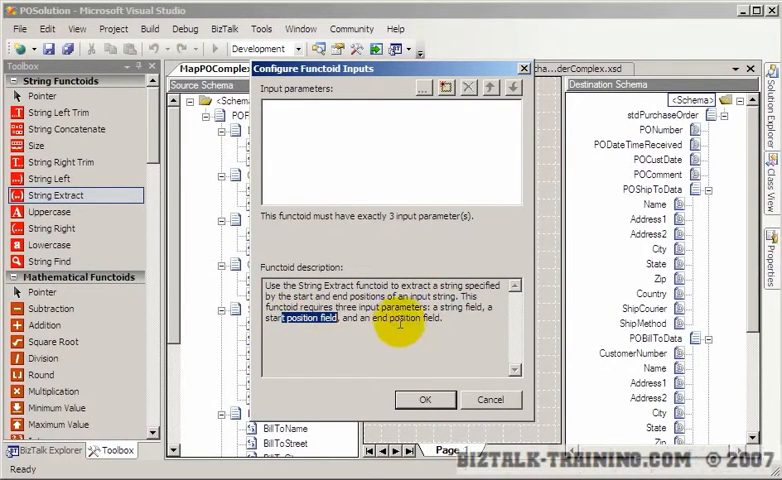
click(490, 400)
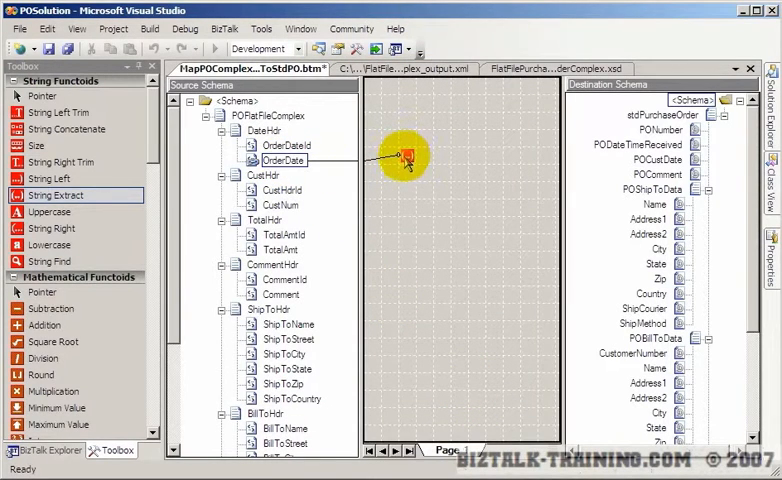
Step: Add position constants 111 and 4 below the OrderDate input of String Extract
double_click(403, 157)
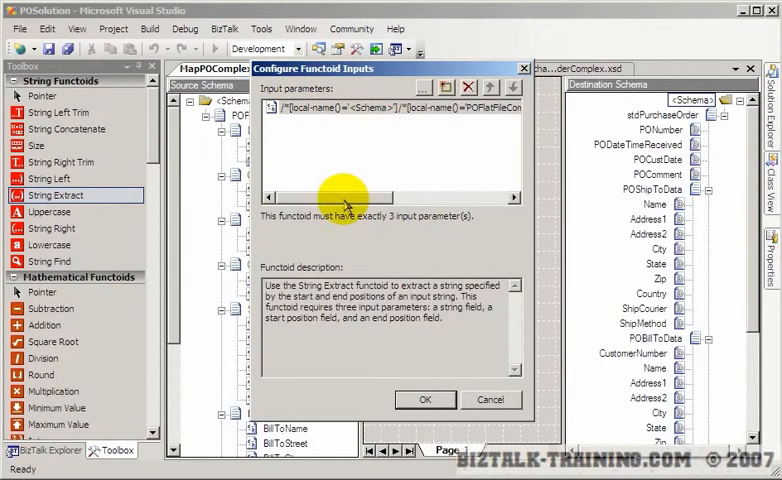
mouse_move(313, 123)
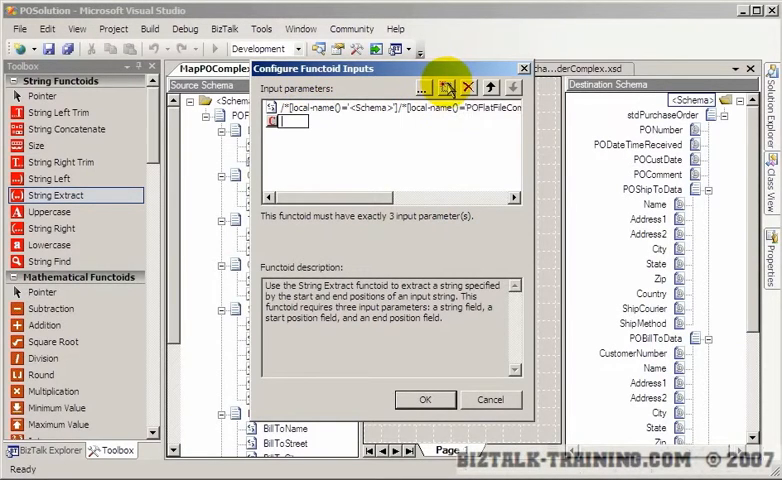
text(111)
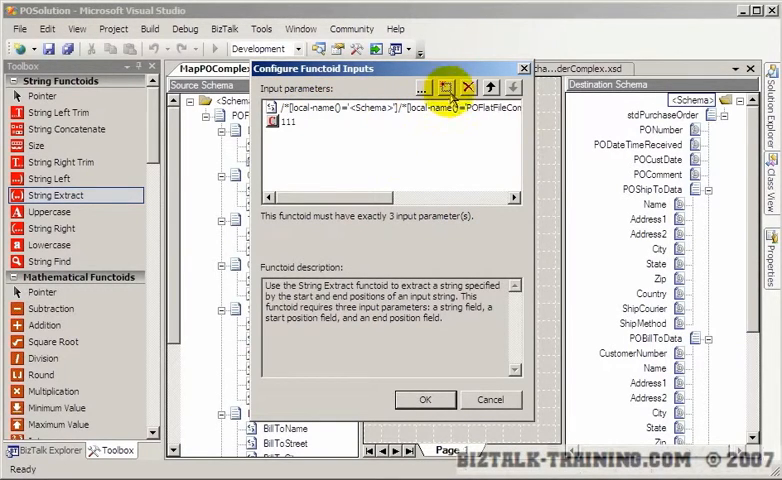
click(446, 87)
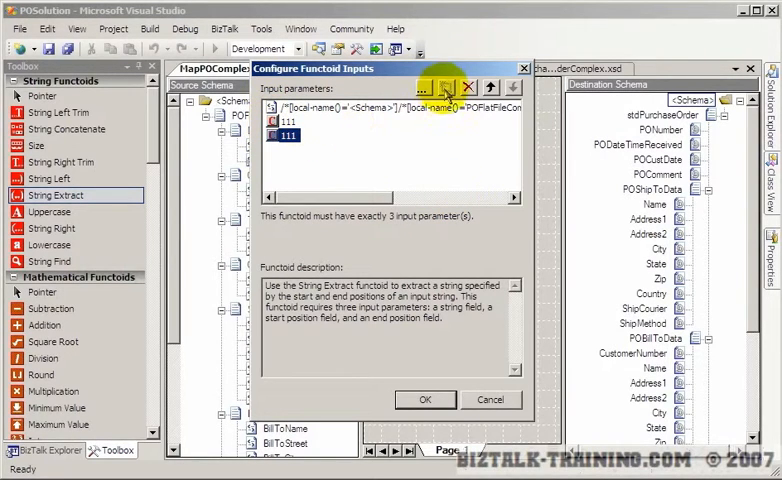
click(448, 89)
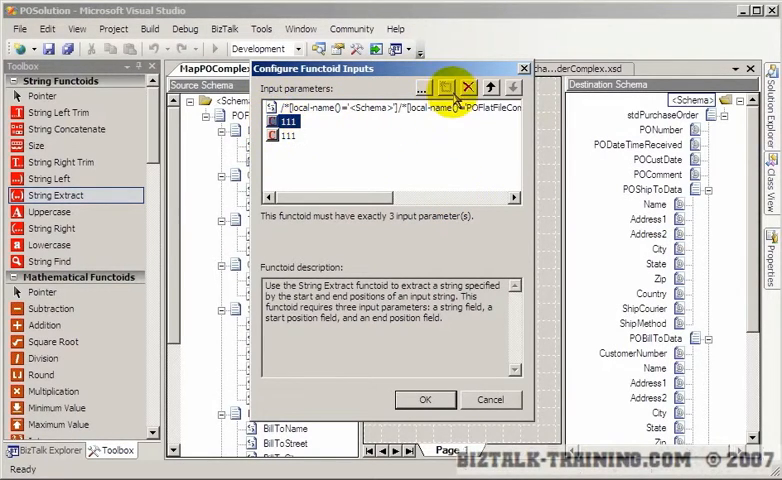
click(467, 86)
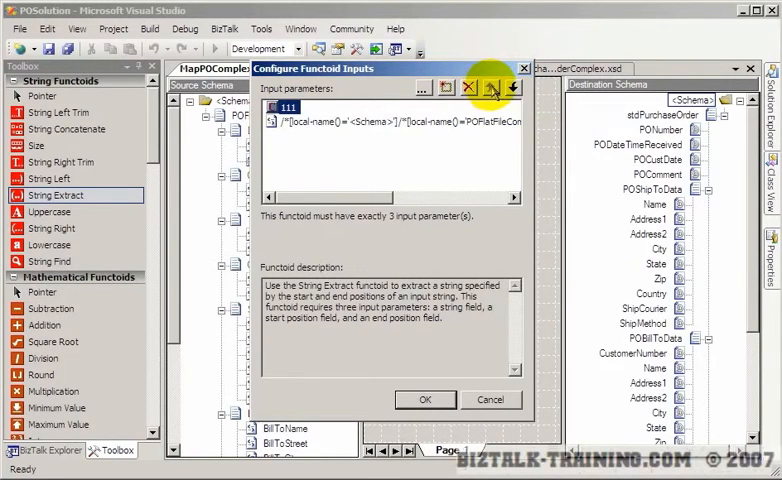
click(493, 87)
text(5)
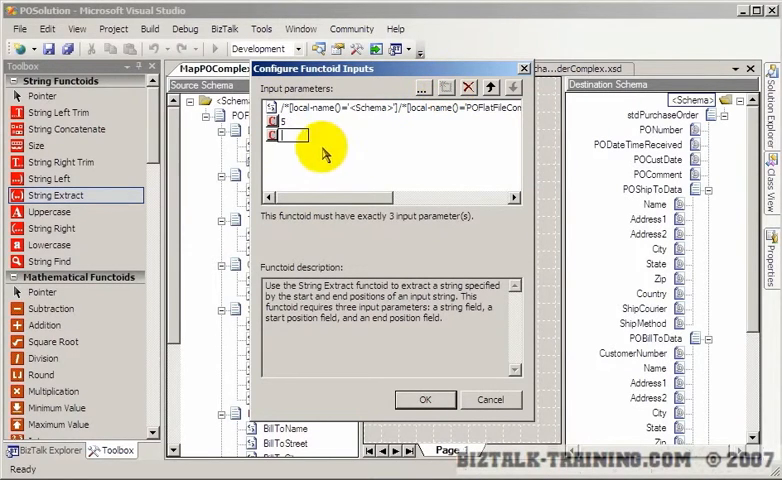
text(4)
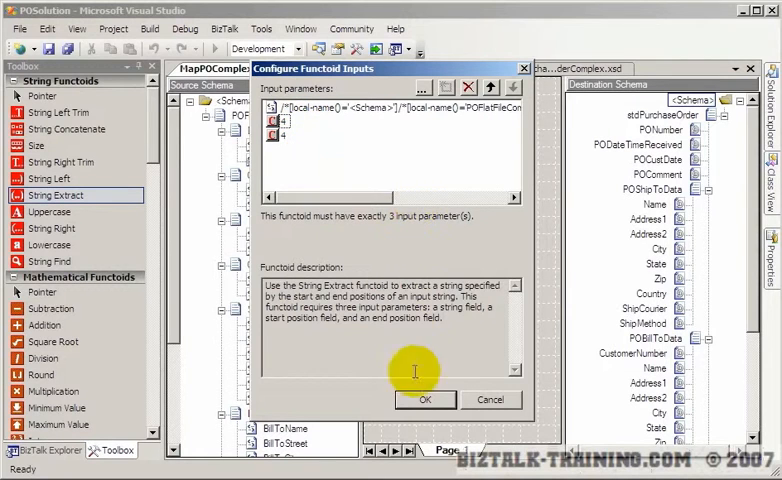
click(490, 399)
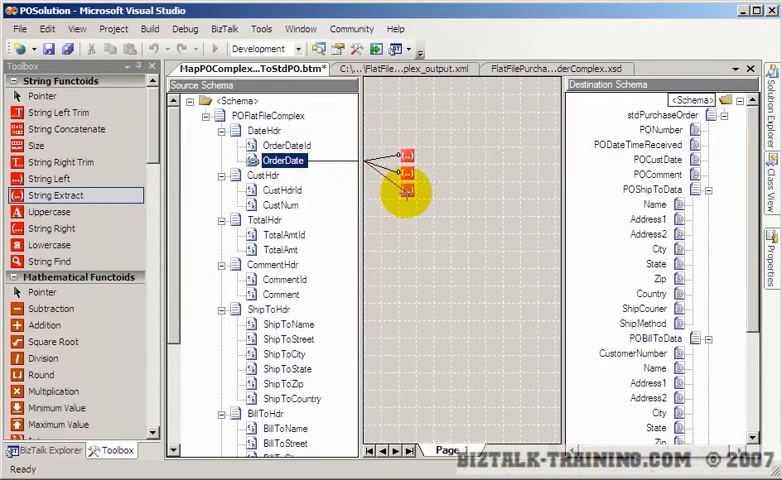
Step: Set start and end position constants on another OrderDate String Extract functoid
double_click(404, 190)
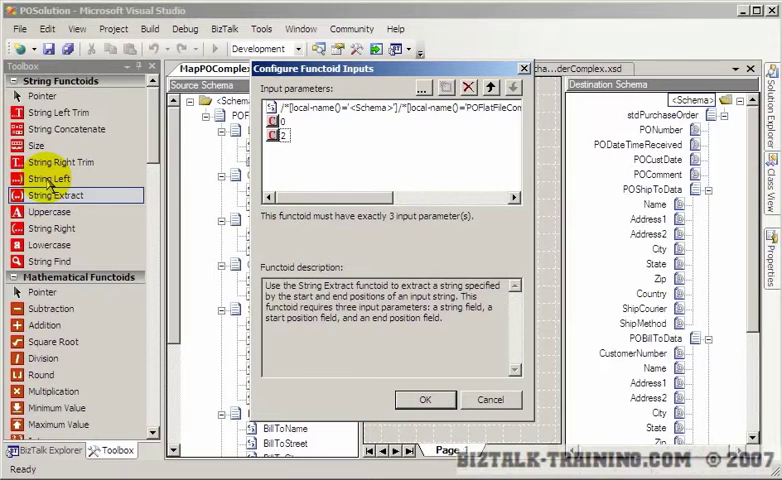
click(425, 399)
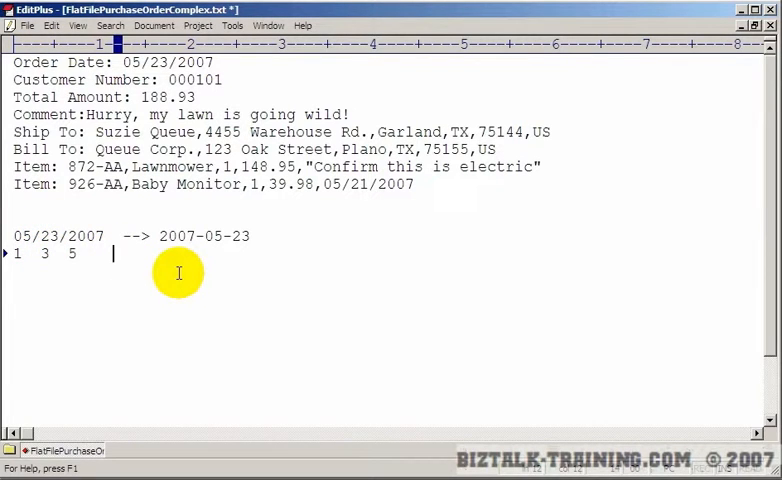
key(BackSpace)
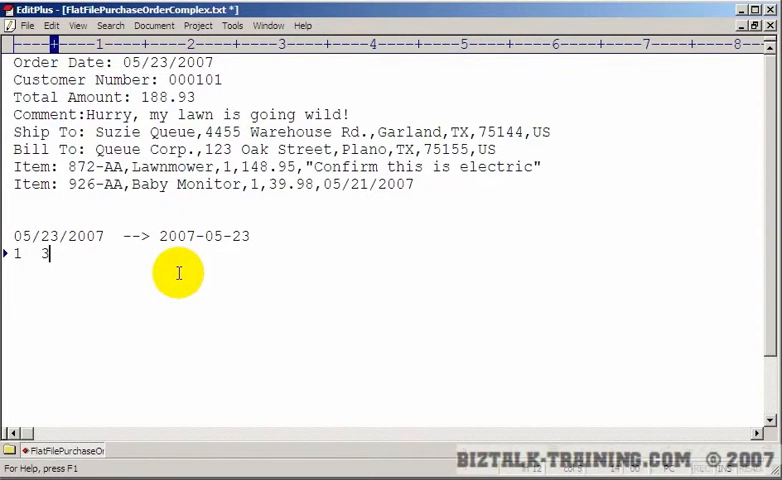
text(2345)
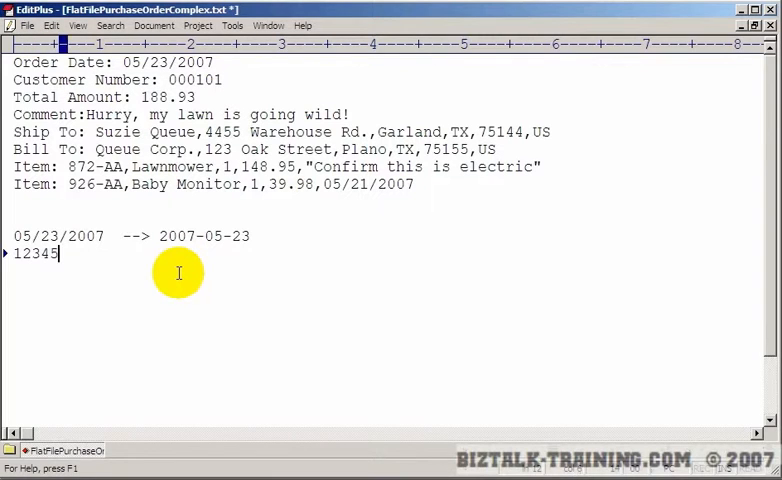
text(678901)
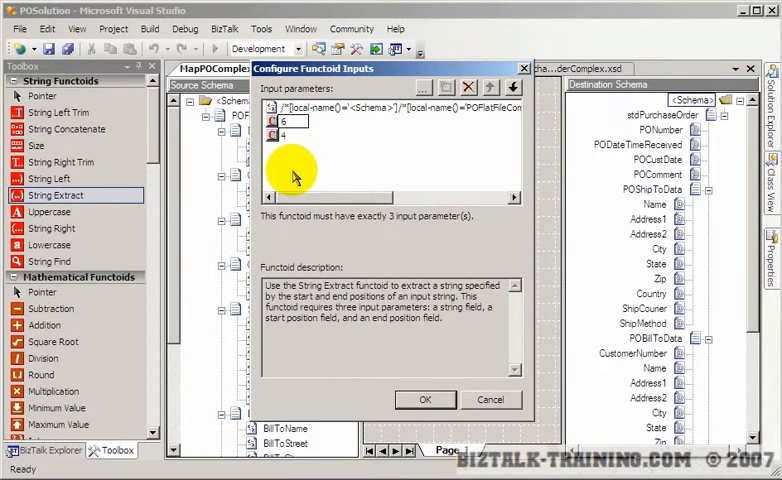
Step: Confirm the third OrderDate String Extract functoid's position inputs
click(425, 399)
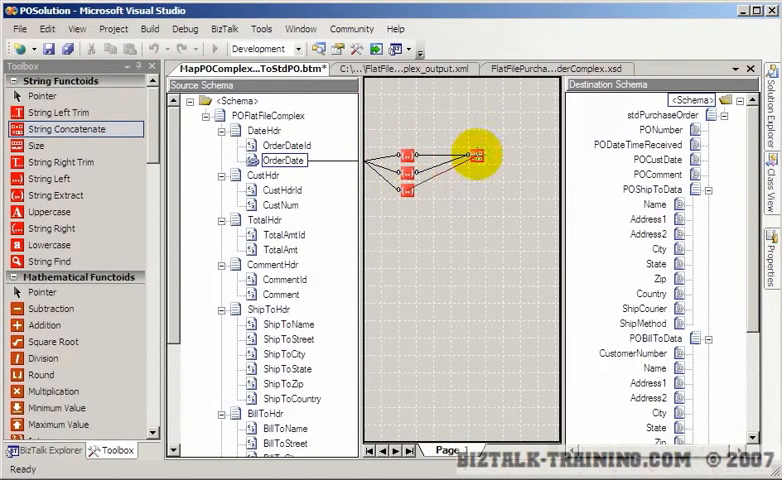
mouse_move(530, 158)
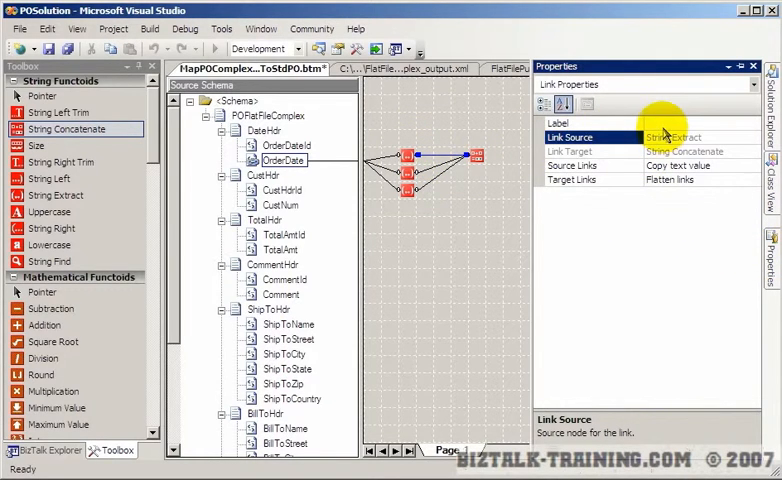
Step: Enter the label 'Year' for the first link into String Concatenate
text(Year)
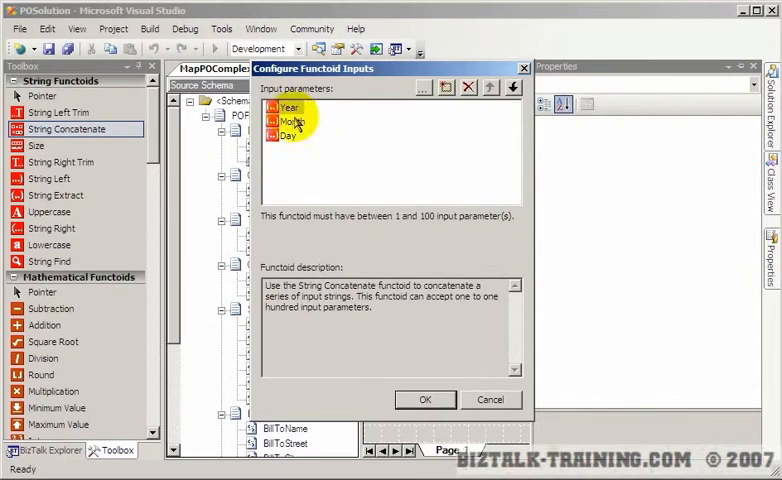
Step: Insert '-' constants before Month and Day in String Concatenate's inputs and confirm
click(289, 135)
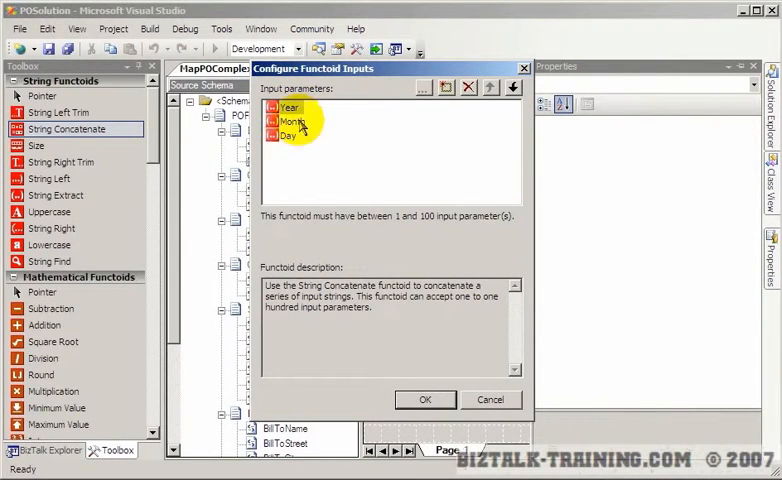
mouse_move(290, 160)
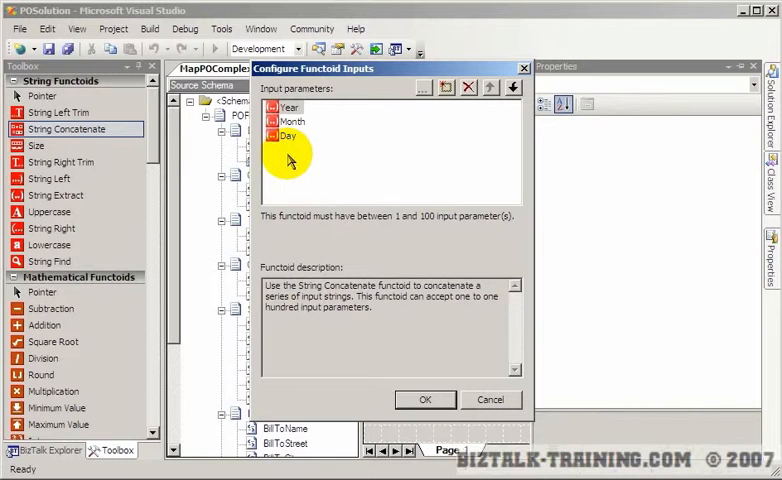
mouse_move(320, 140)
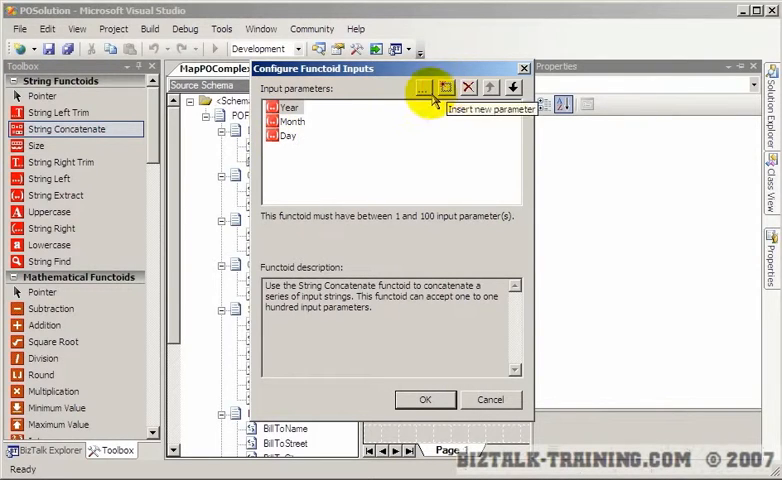
click(442, 87)
text(-)
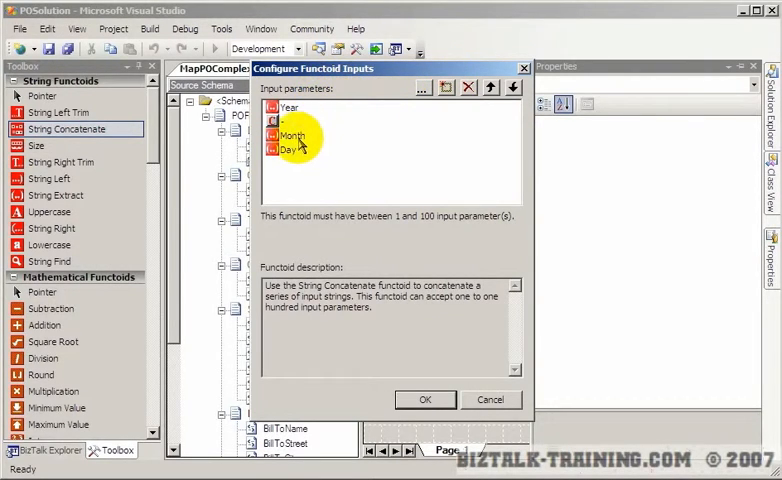
click(444, 86)
text(-)
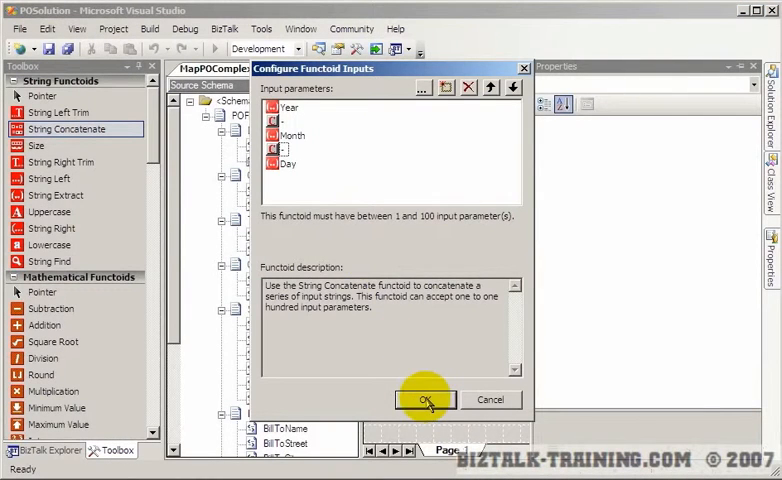
click(426, 400)
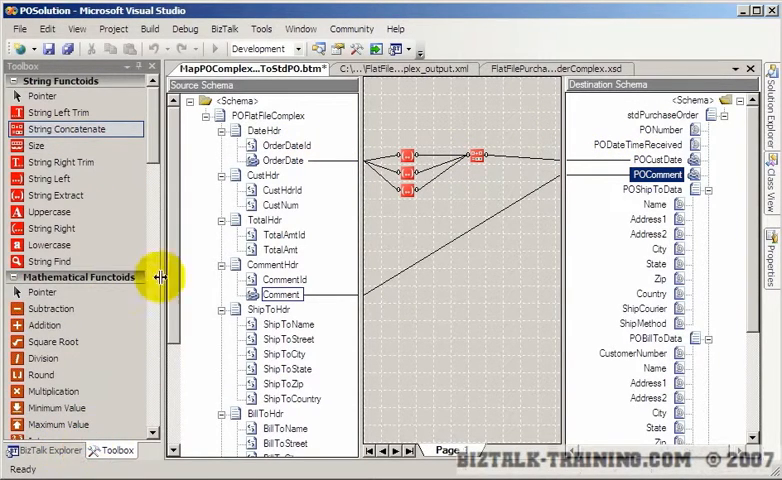
Step: Scroll down the map toward the POCustDate and POComment destination fields
scroll(down, 3)
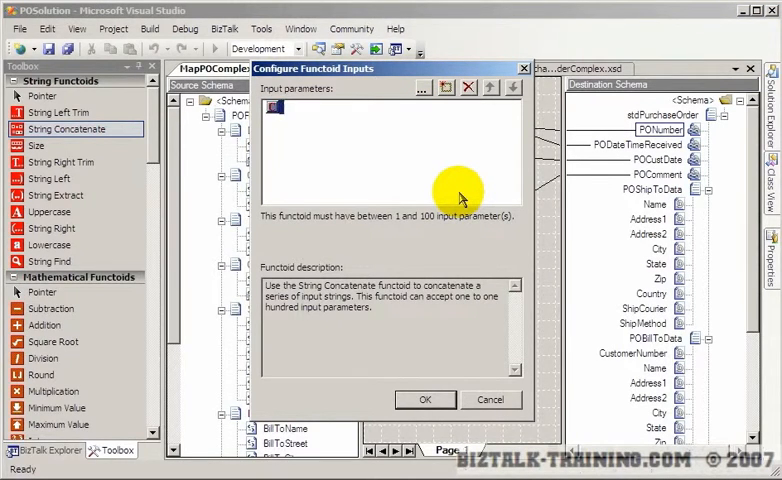
Step: Confirm the new String Concatenate's input and move it toward the top of the grid
click(425, 399)
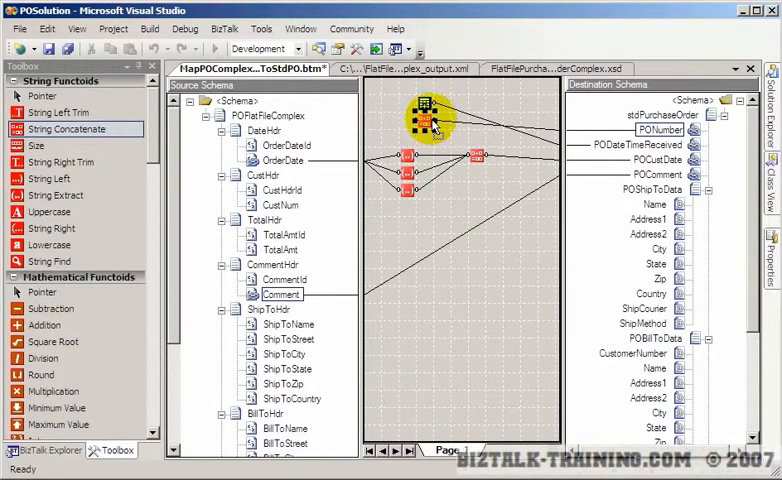
drag(428, 118, 425, 175)
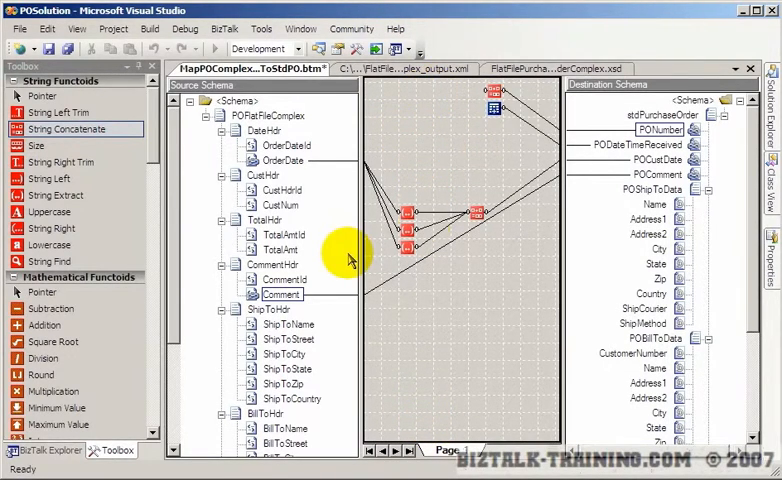
click(658, 130)
text(UPS)
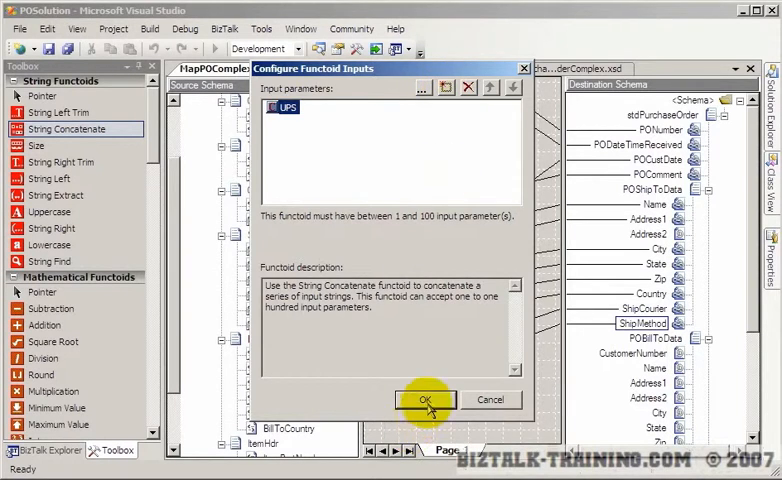
Step: Confirm the UPS constant value and add another constant input to the functoid
click(463, 90)
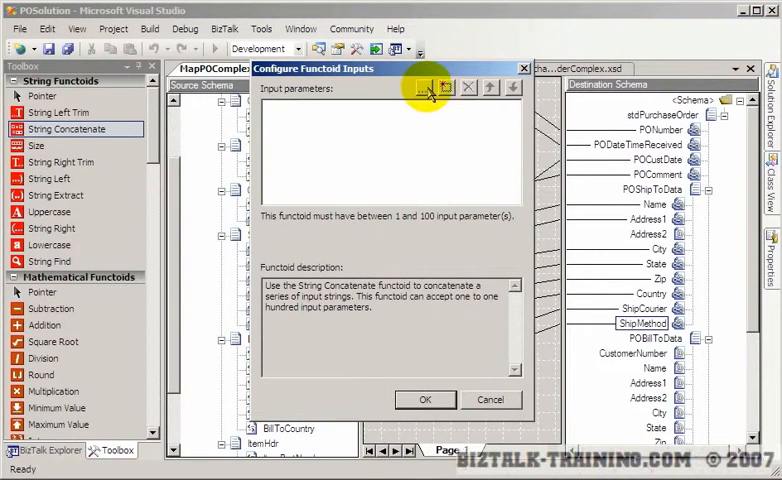
click(443, 88)
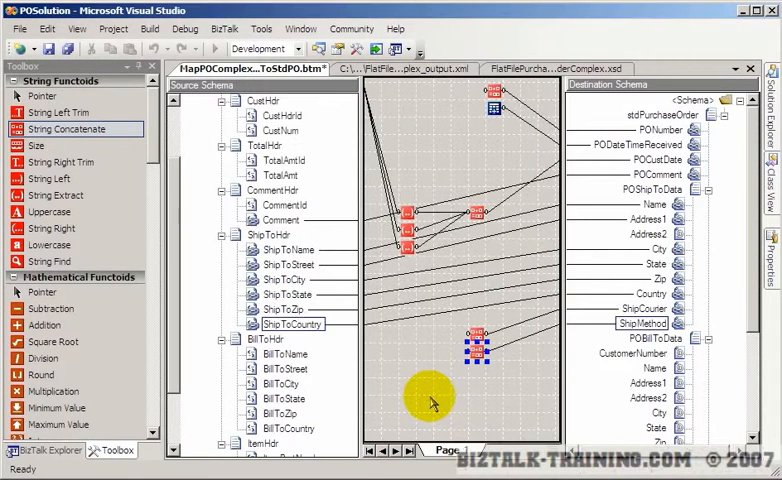
Step: Link bill-to fields to CustomerNumber and the address, and ItemPartNumber to the product field
scroll(down, 3)
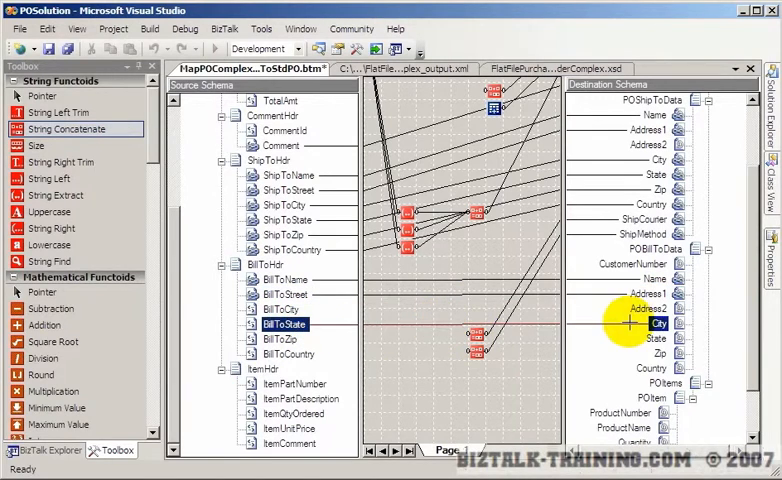
click(282, 309)
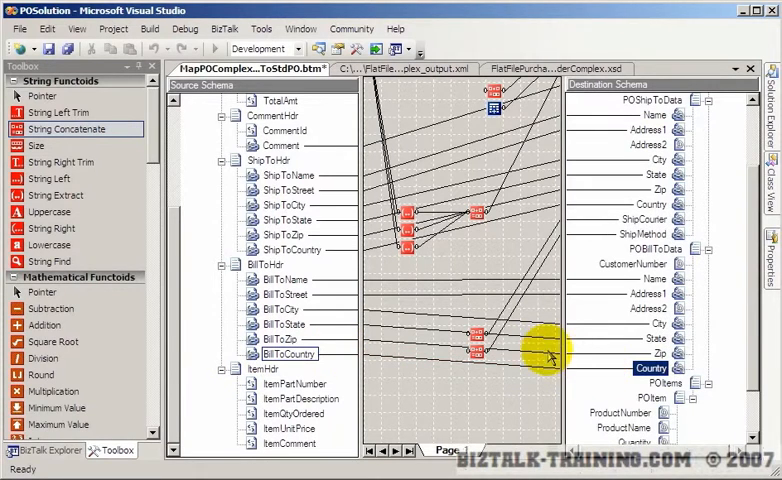
click(629, 263)
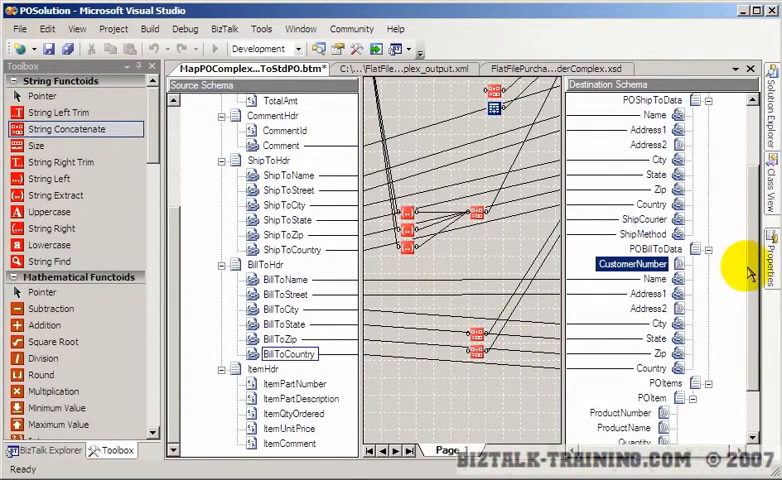
scroll(down, 3)
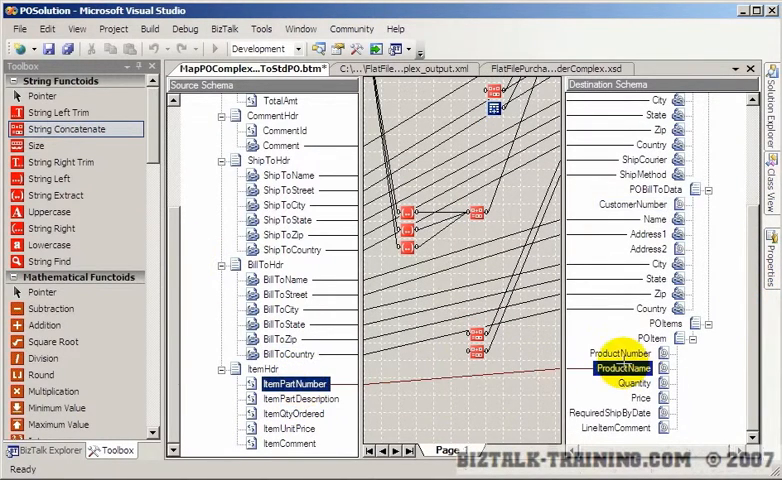
click(296, 398)
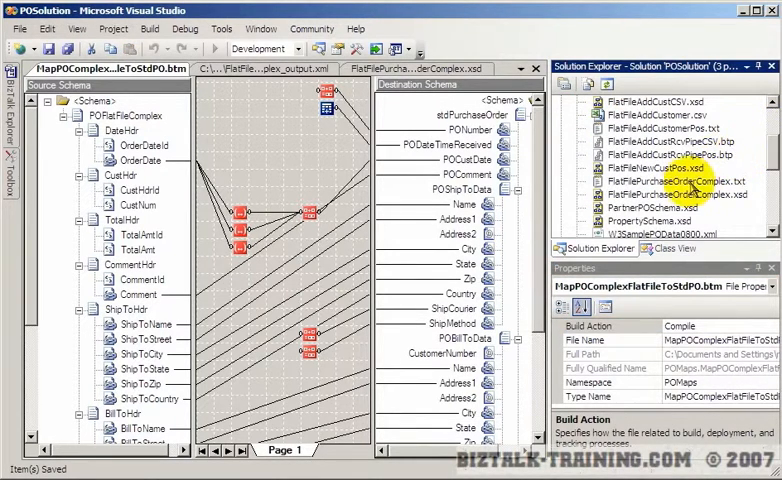
Step: Select MapPOComplexFlatFileToStdPO.btm in the POMaps project
click(675, 181)
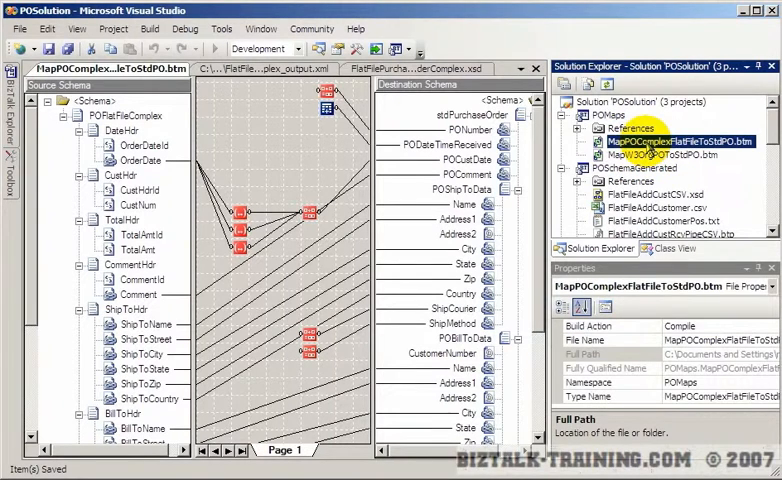
Step: Set the map's TestMap Input to Native, using FlatFilePurchaseOrderComplex.txt
right_click(660, 142)
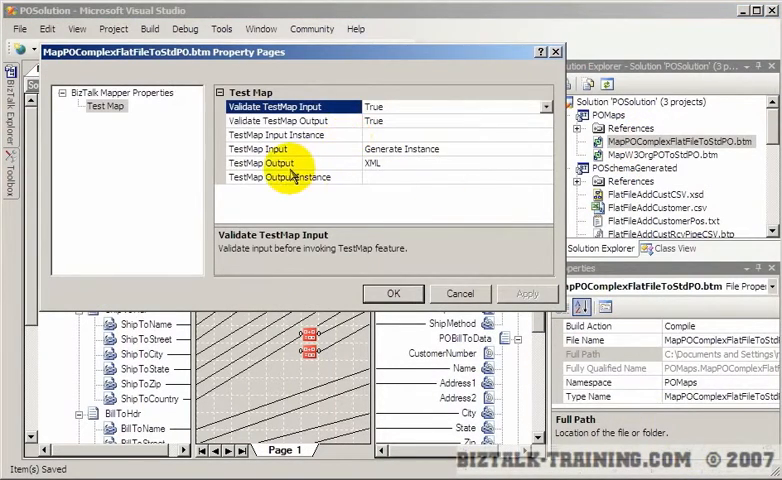
click(290, 148)
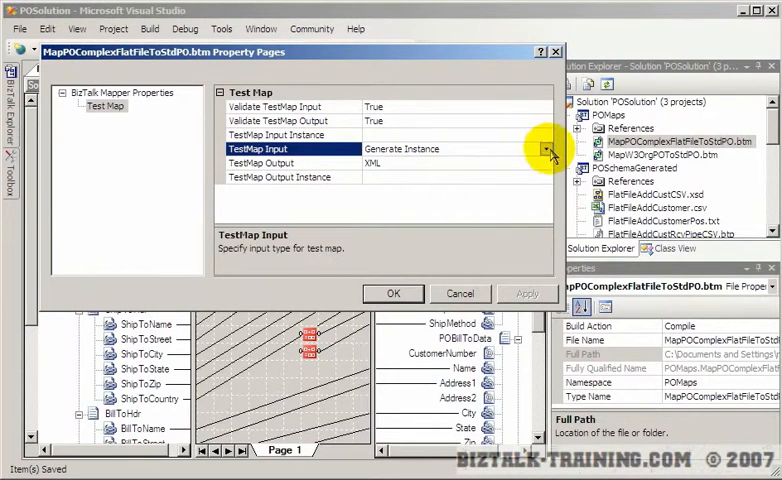
click(547, 148)
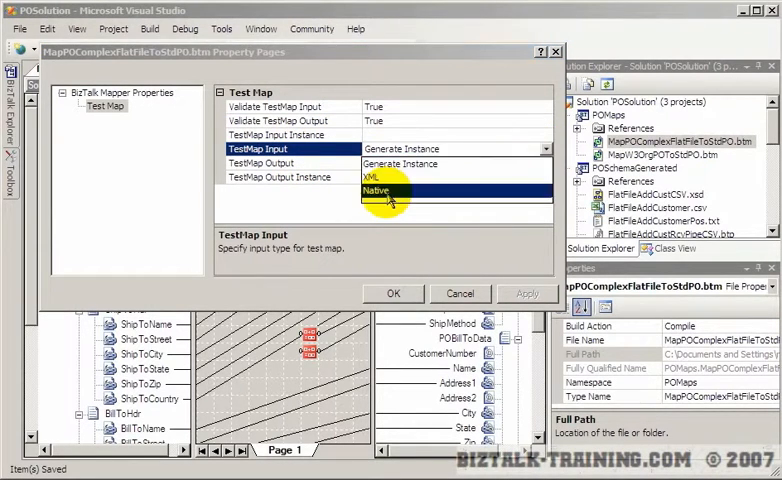
click(380, 191)
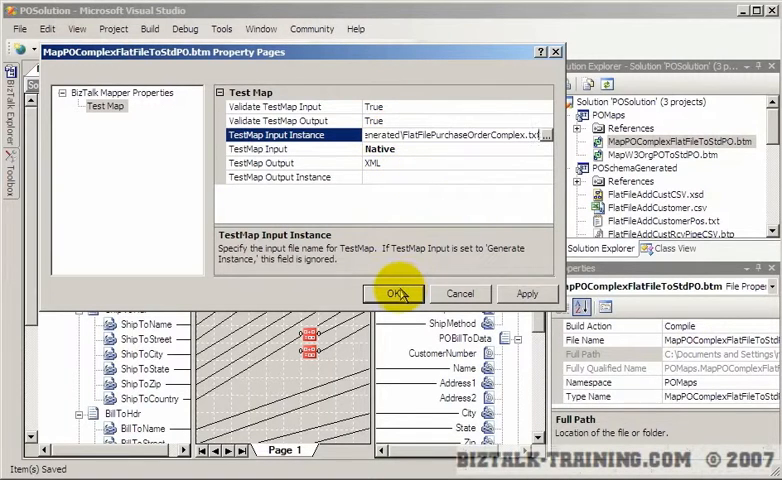
click(397, 293)
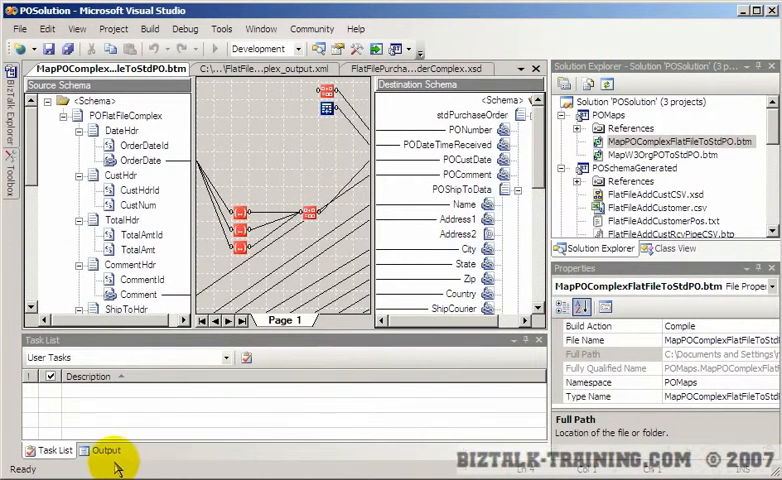
Step: Switch between Output and Task List to read the dependent-project-not-built error
click(100, 444)
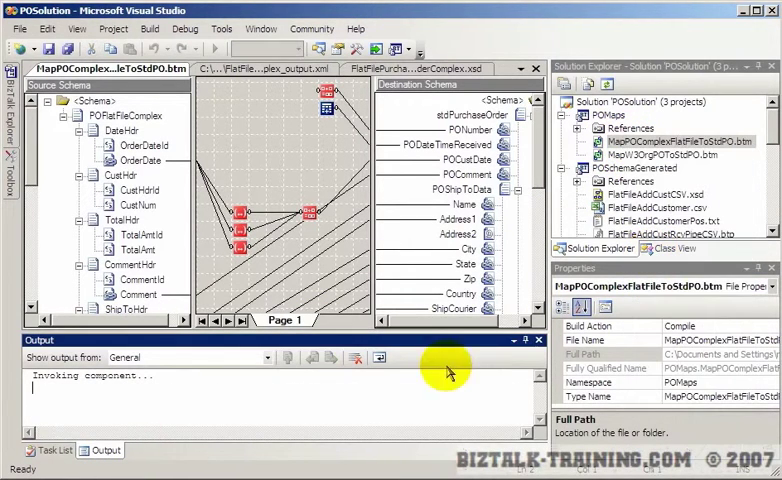
click(57, 450)
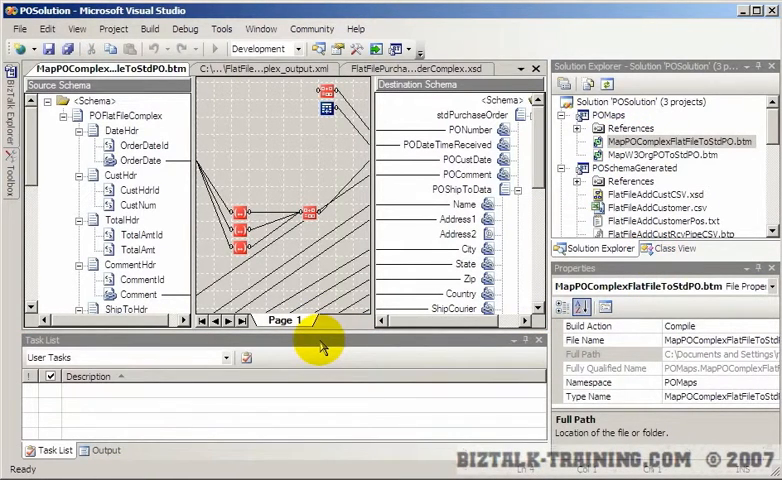
click(95, 450)
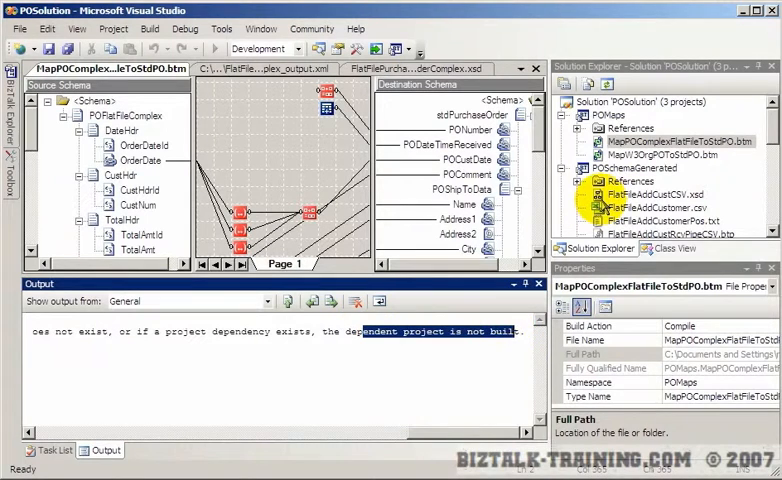
Step: Rebuild the POSchemaGenerated project from its Solution Explorer context menu
click(634, 168)
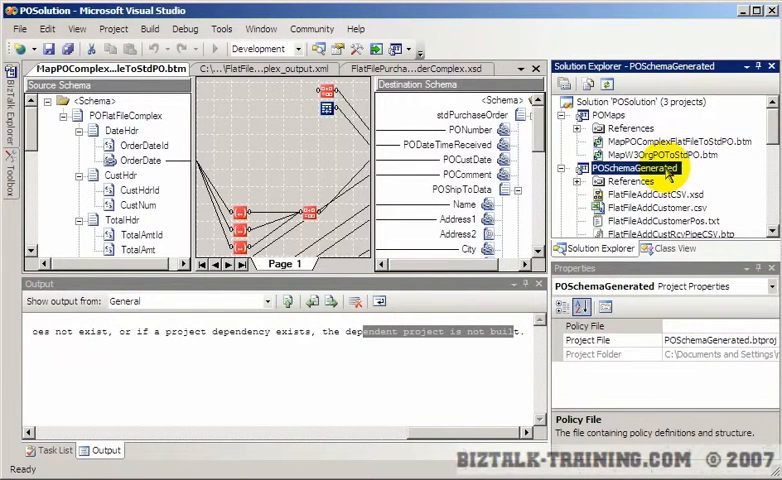
right_click(627, 167)
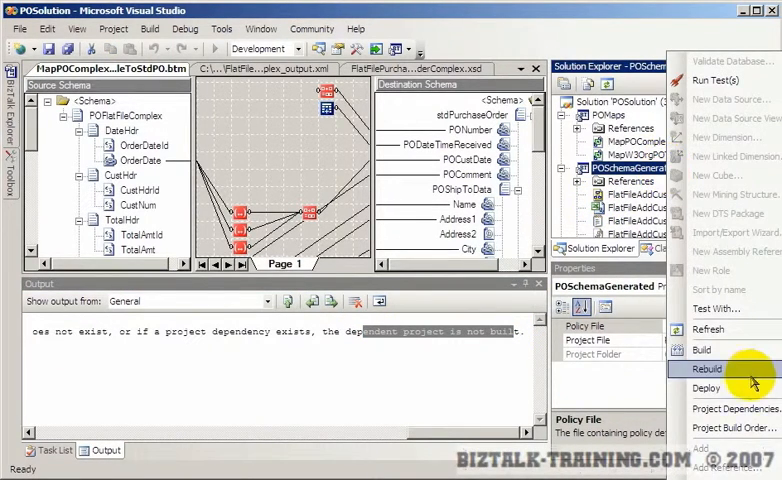
click(708, 367)
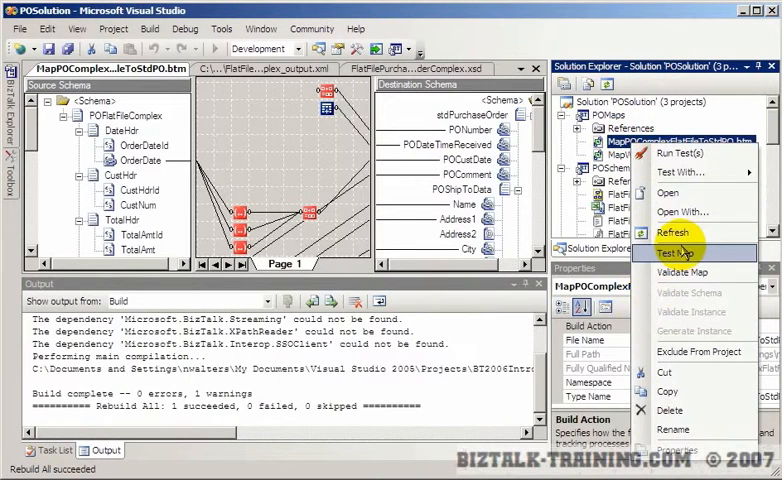
Step: Test the PO map, then open the String Extract functoid's input parameters
click(677, 252)
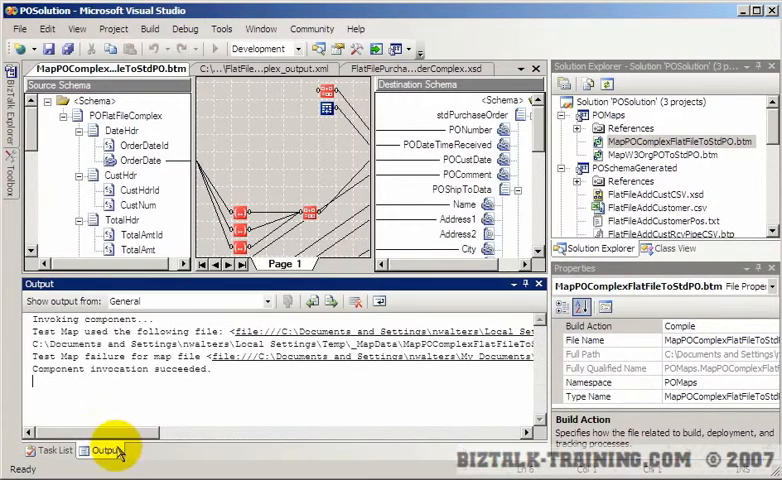
mouse_move(142, 428)
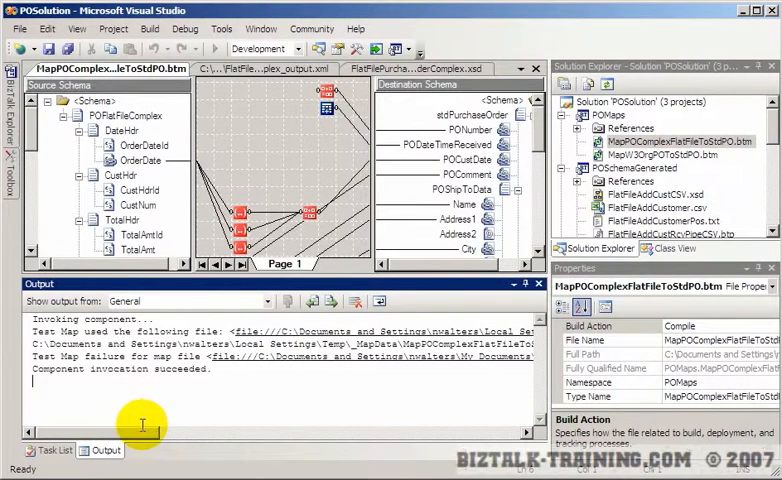
double_click(130, 357)
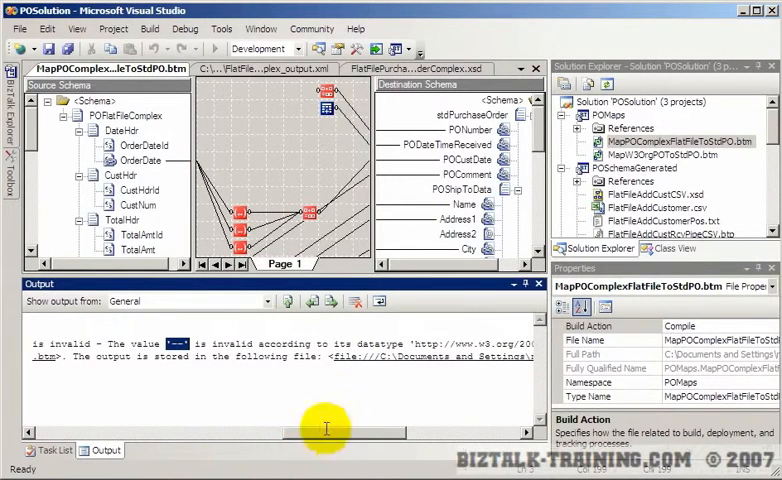
mouse_move(388, 357)
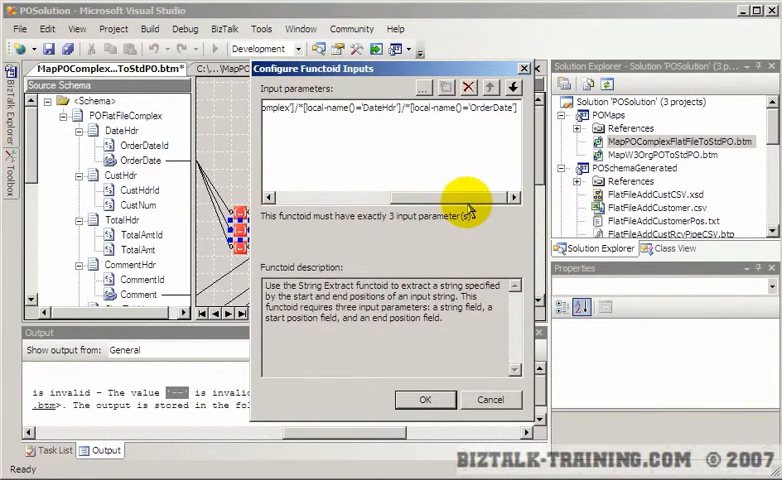
Step: Set the String Extract end position to 5, confirm, and rerun Test Map showing Output
click(489, 399)
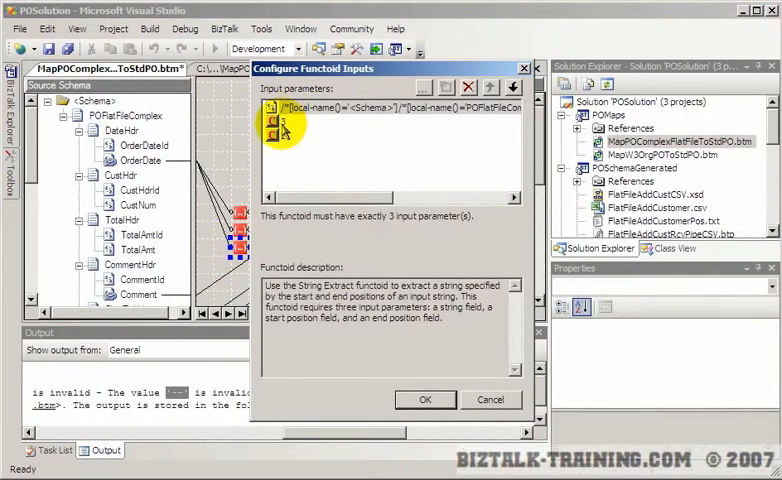
text(5)
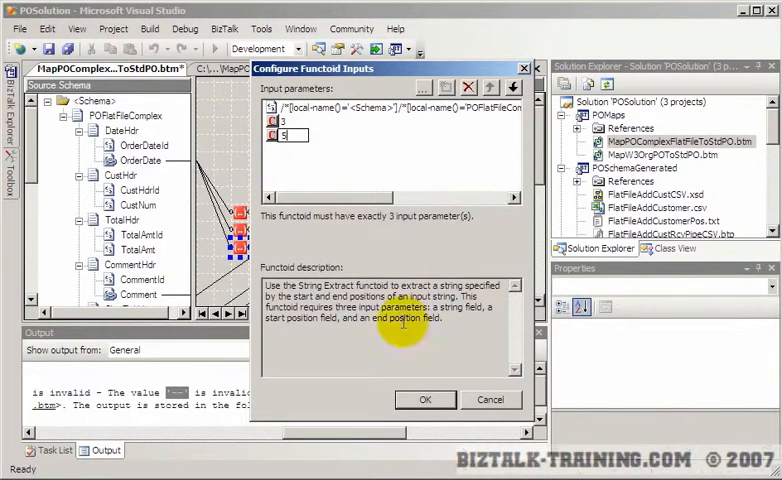
click(425, 399)
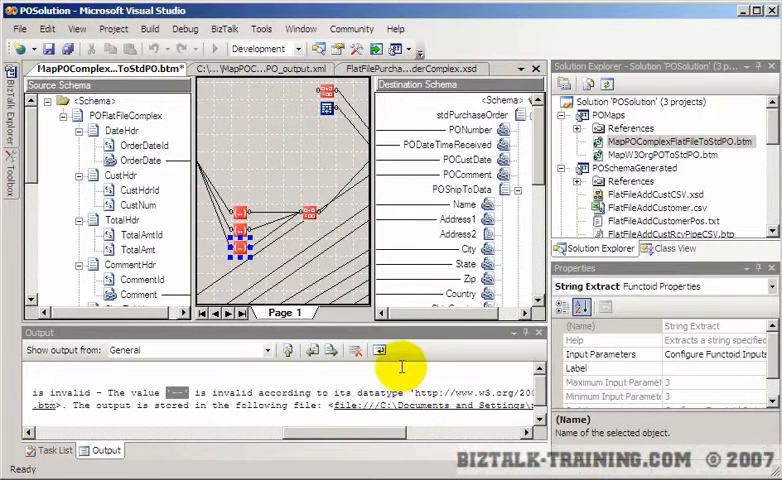
mouse_move(240, 120)
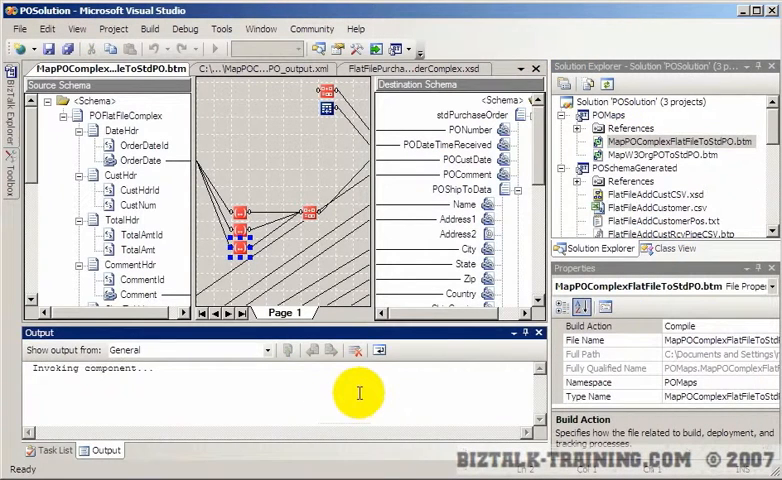
click(48, 449)
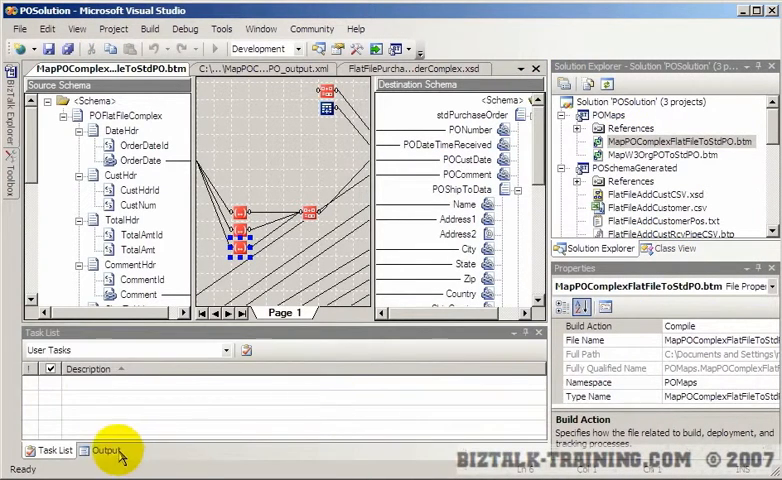
click(100, 450)
text(1)
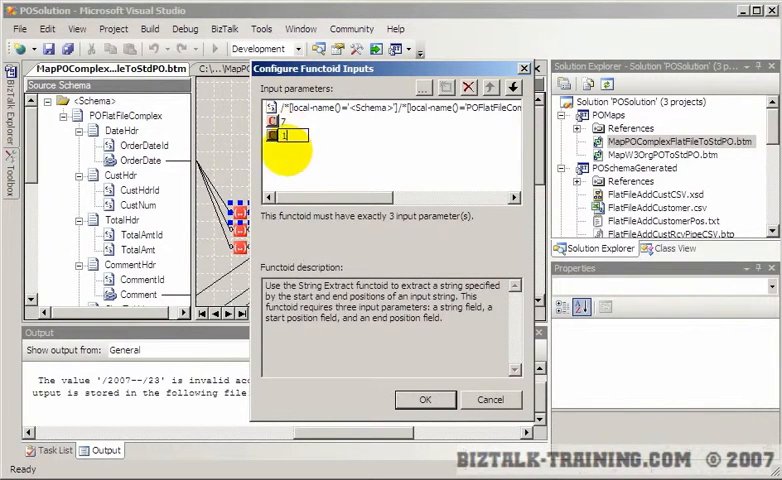
Step: Confirm the next String Extract functoid's positions and rerun the PO map test
click(424, 399)
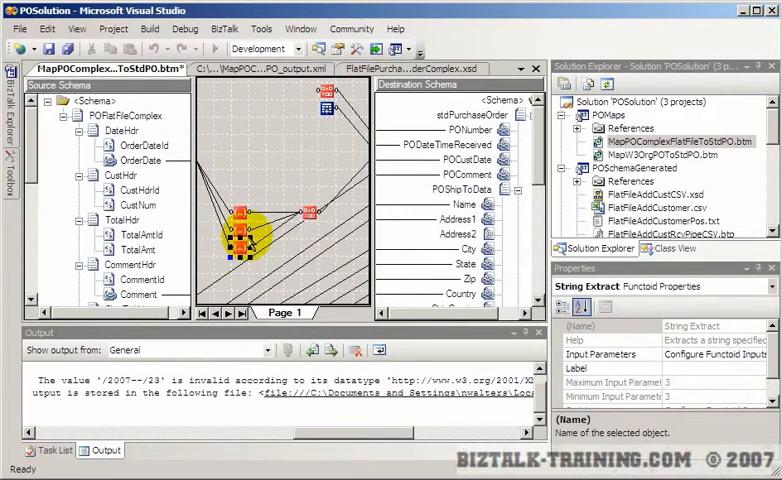
click(682, 354)
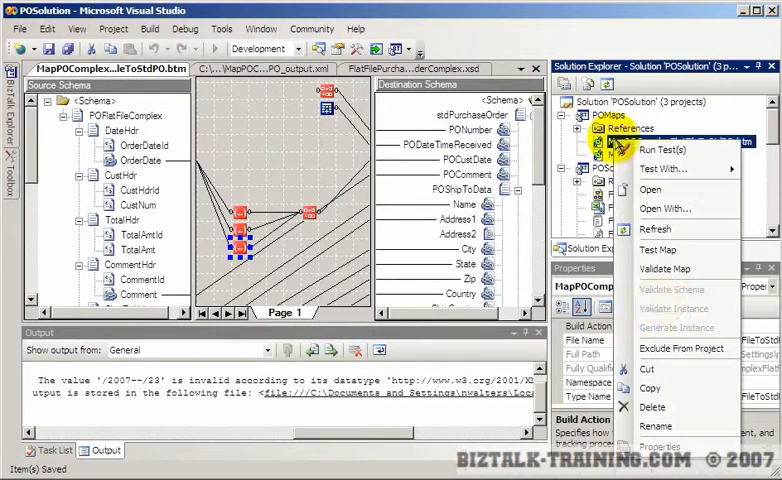
click(658, 249)
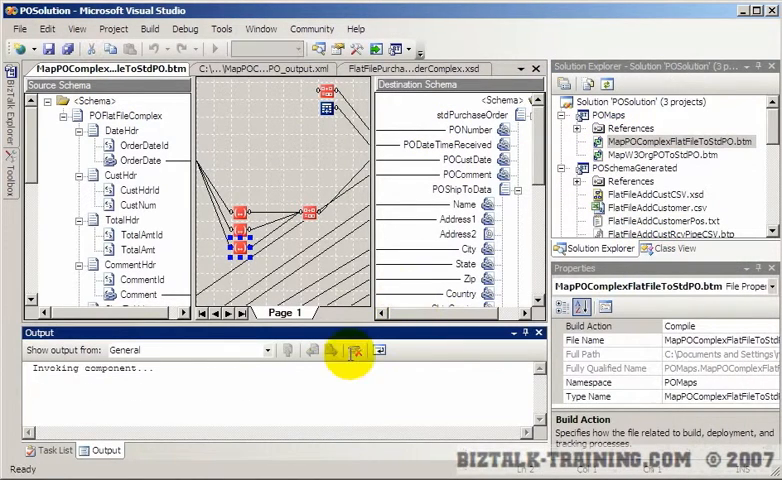